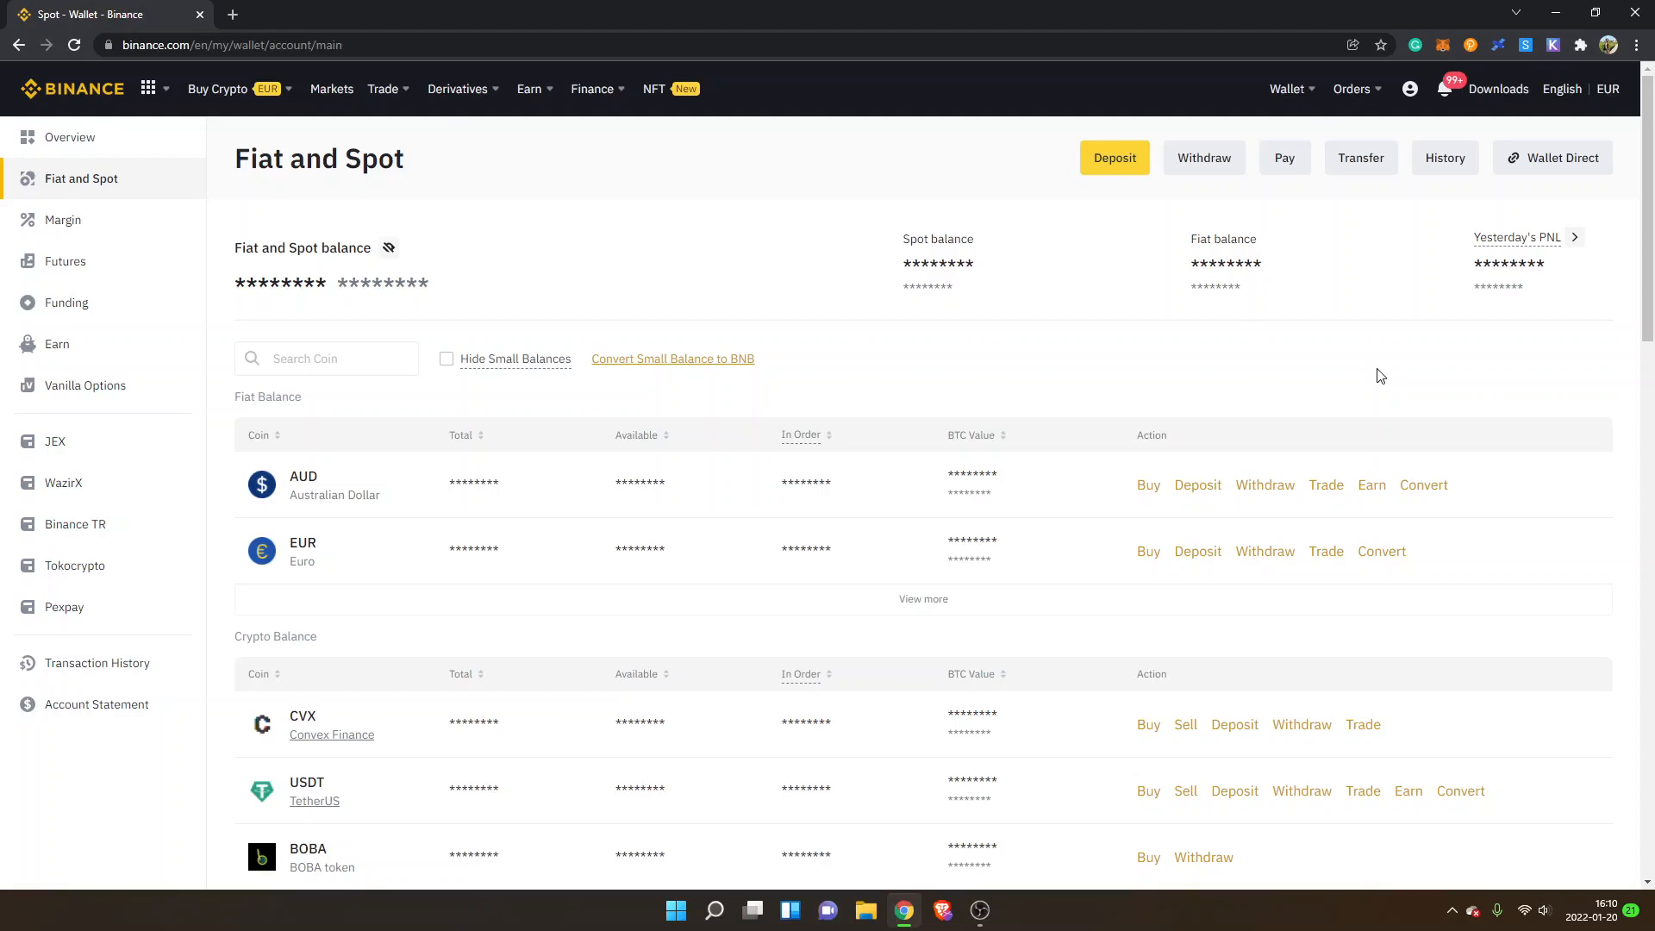
pyautogui.moveTo(1376, 377)
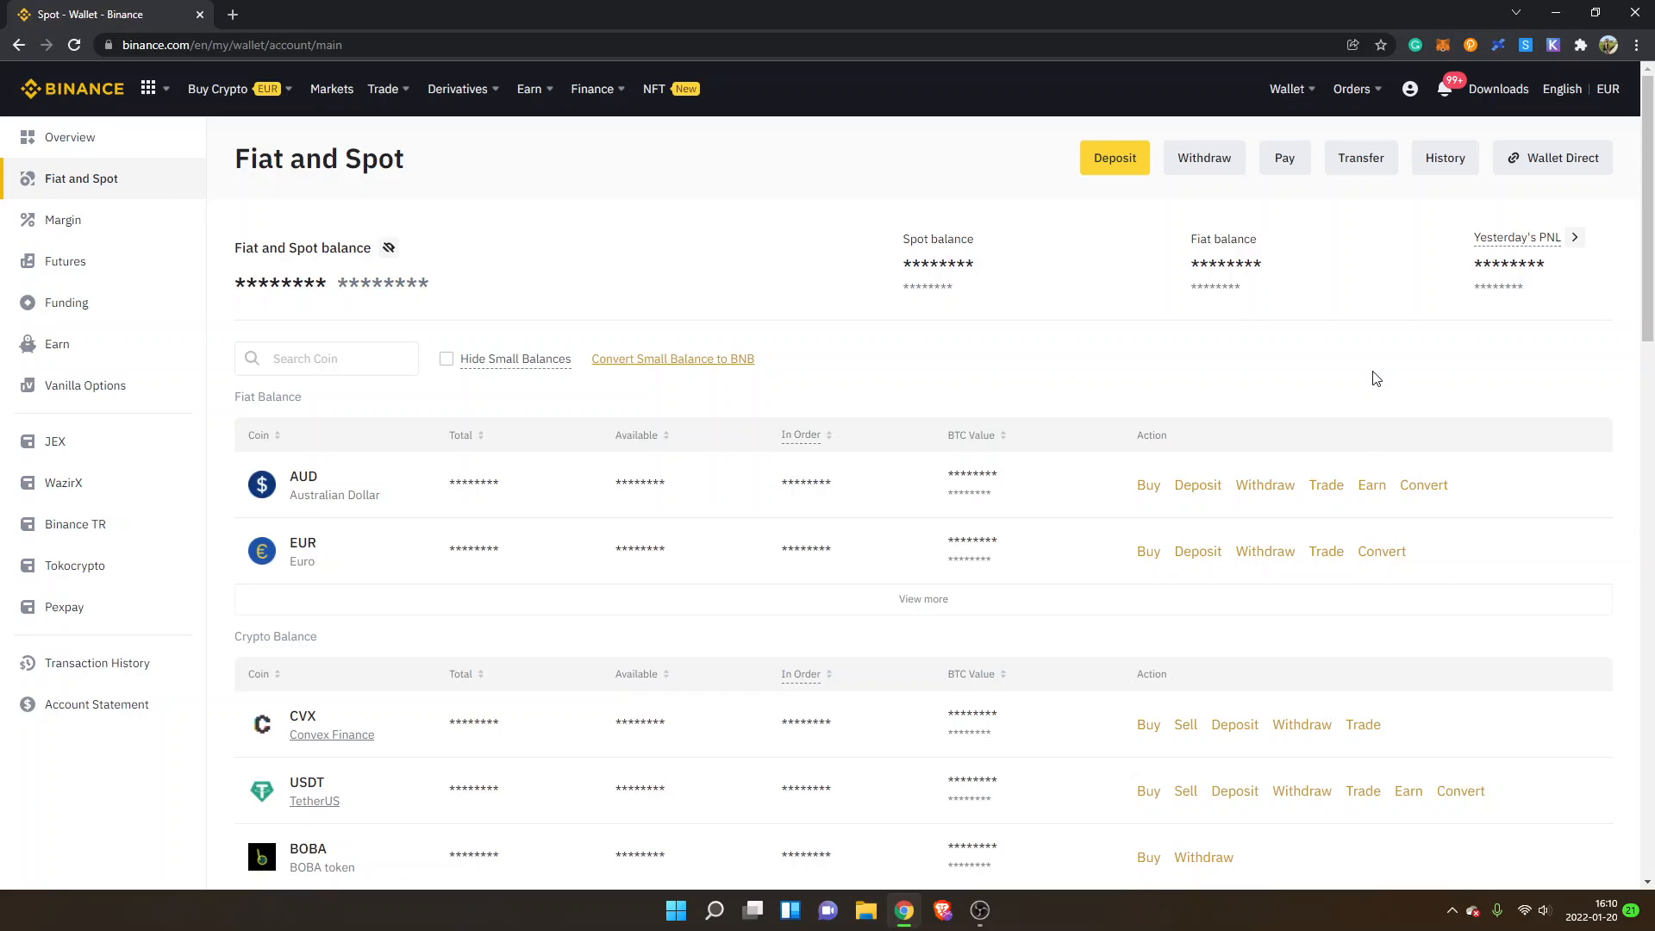
pyautogui.moveTo(1368, 381)
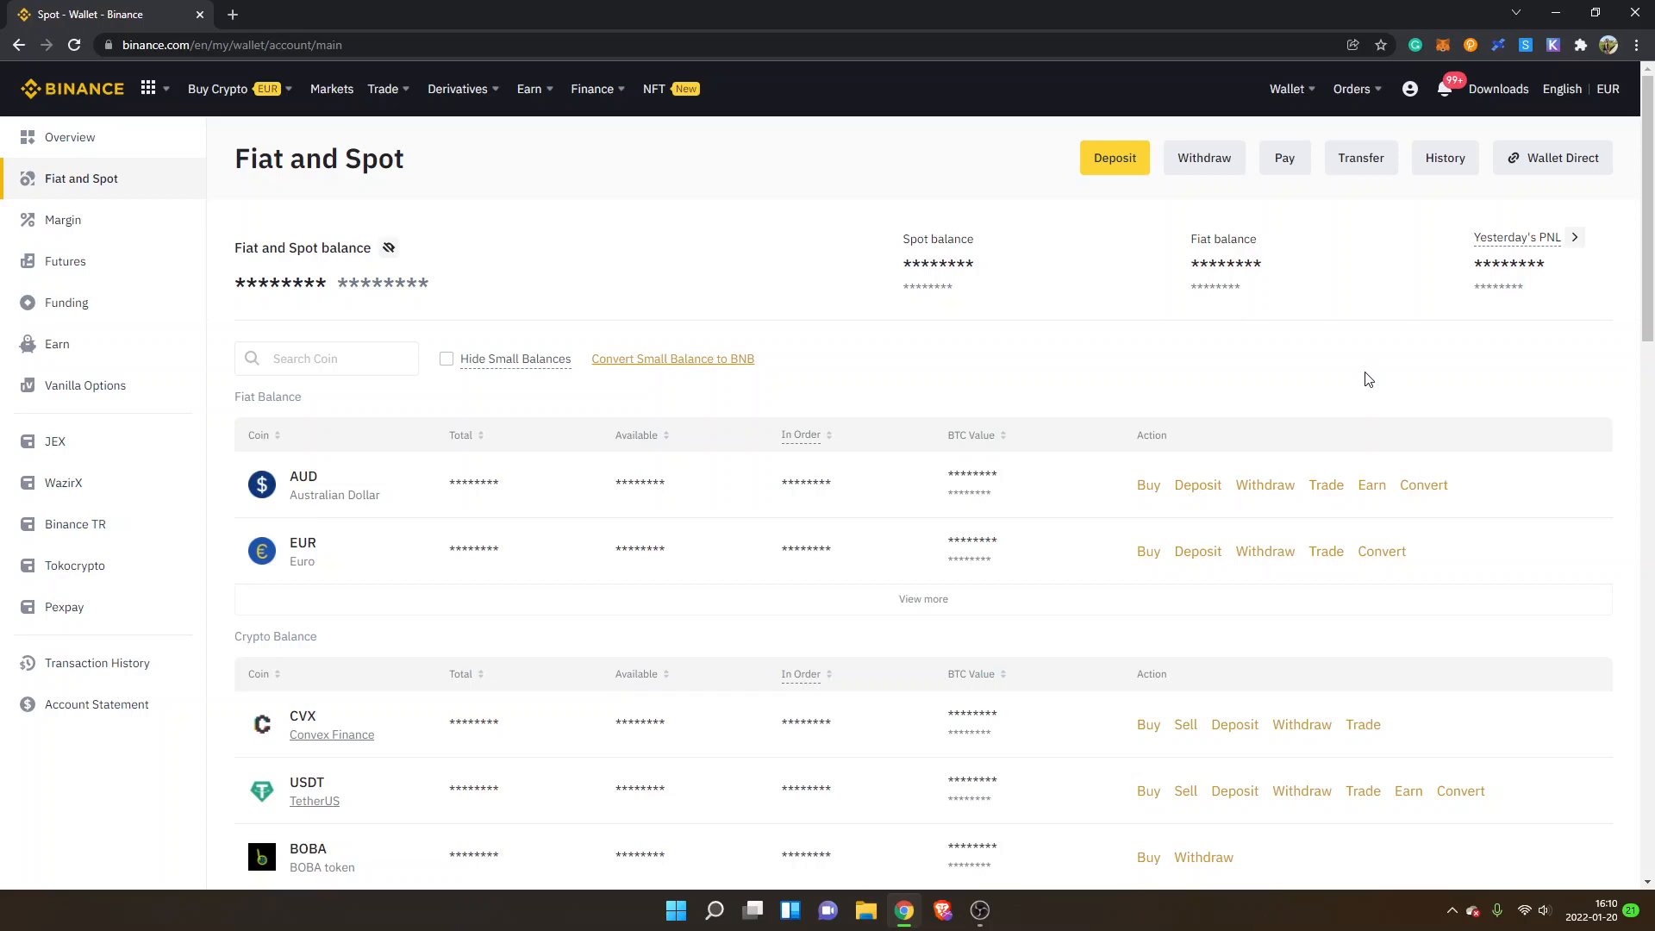
pyautogui.moveTo(1268, 74)
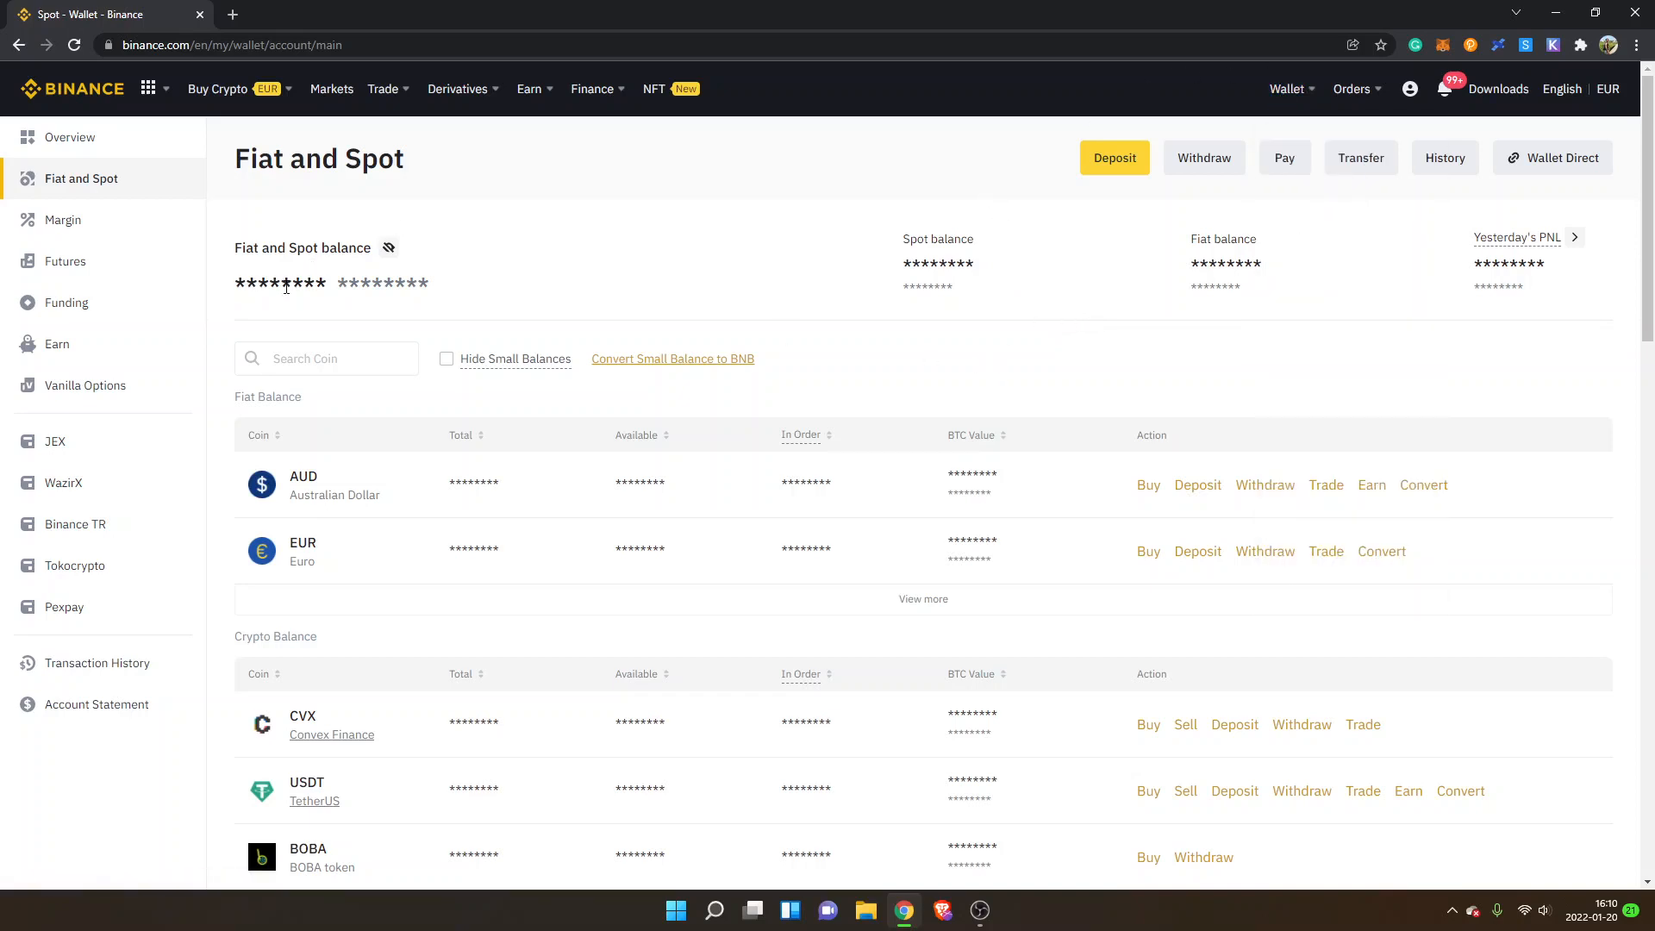
pyautogui.moveTo(301, 326)
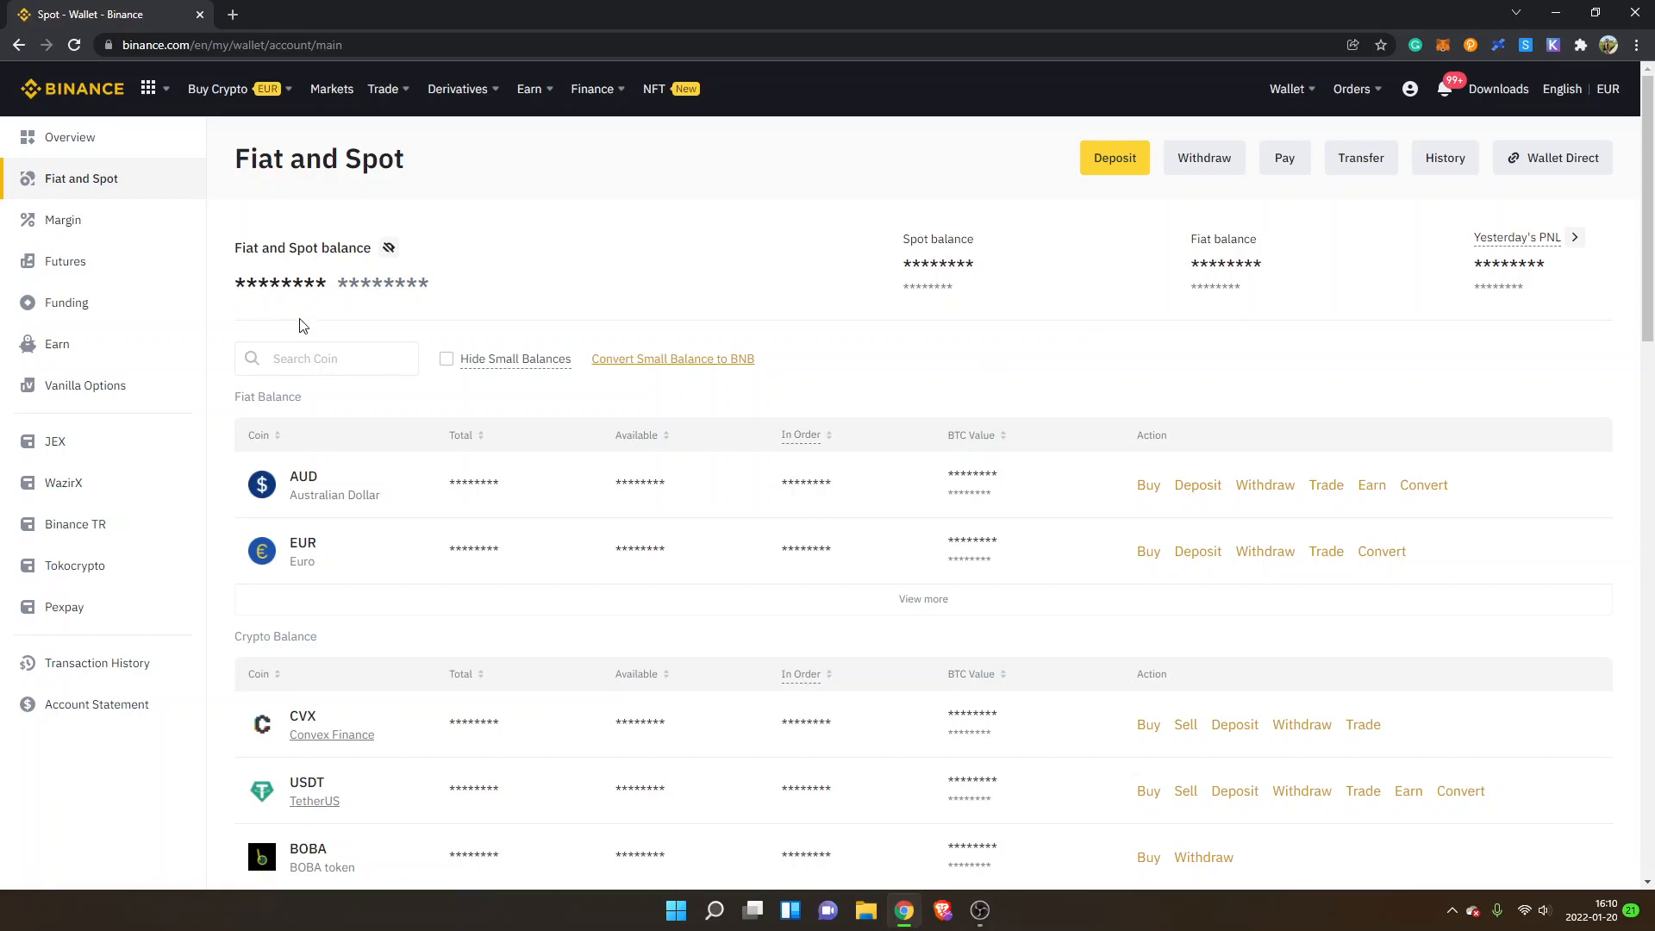
# Step: Search the spot wallet for 'ada' to show ADA and ADADOWN balances
pyautogui.click(326, 358)
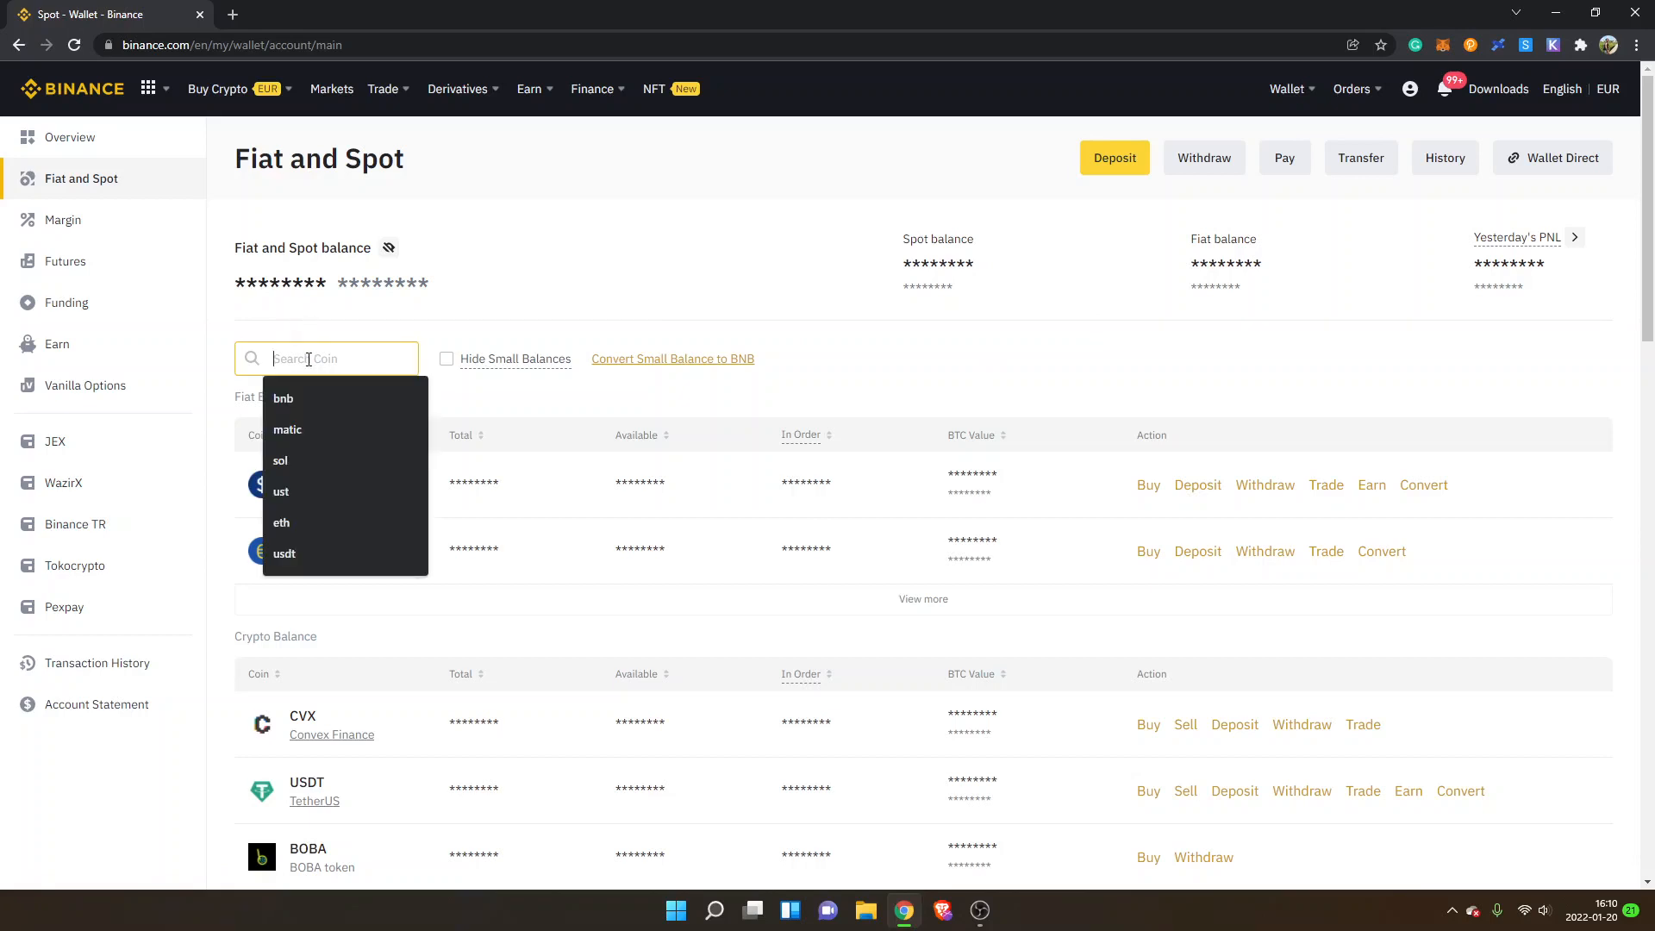
pyautogui.write('a')
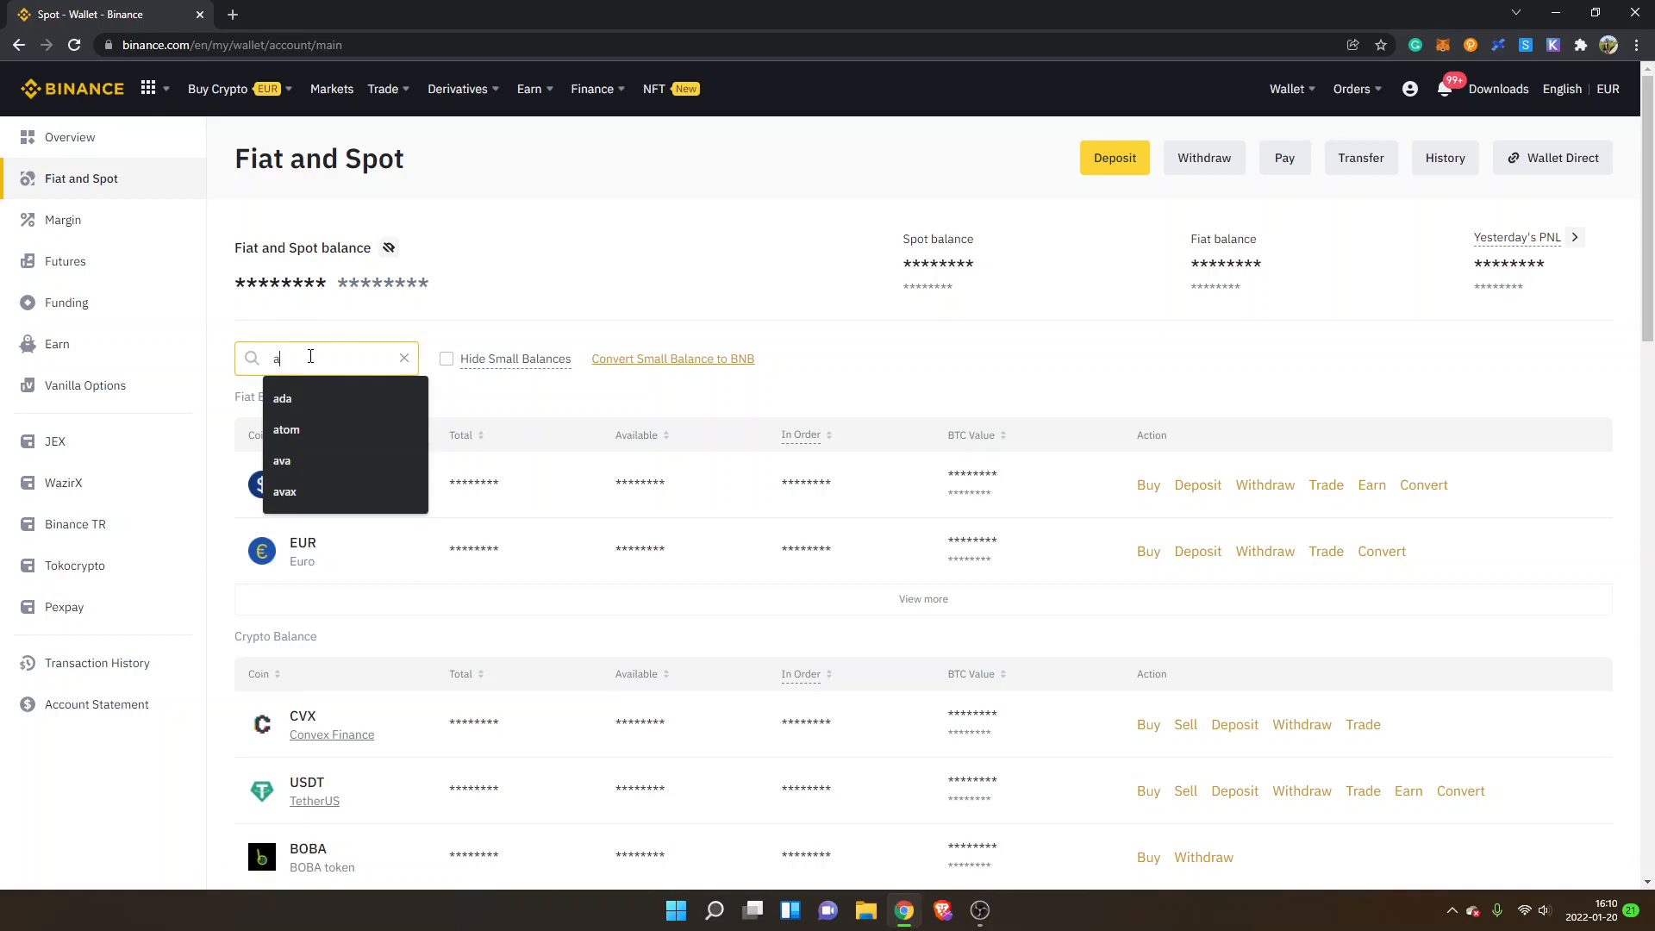
pyautogui.click(282, 399)
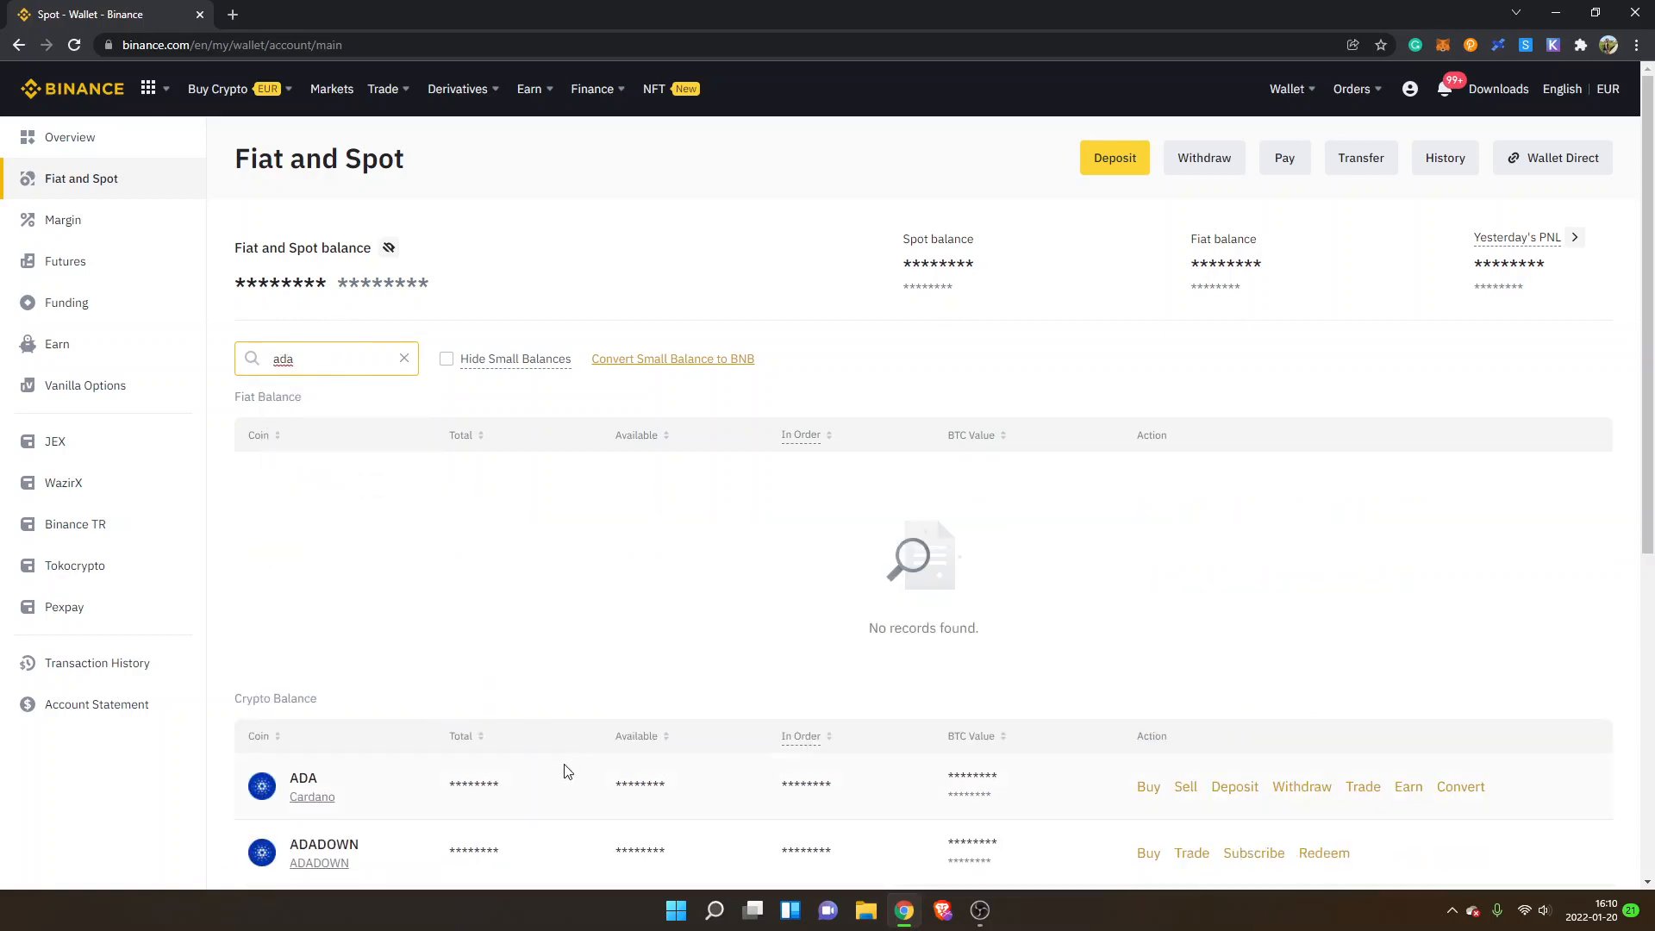
pyautogui.moveTo(1083, 779)
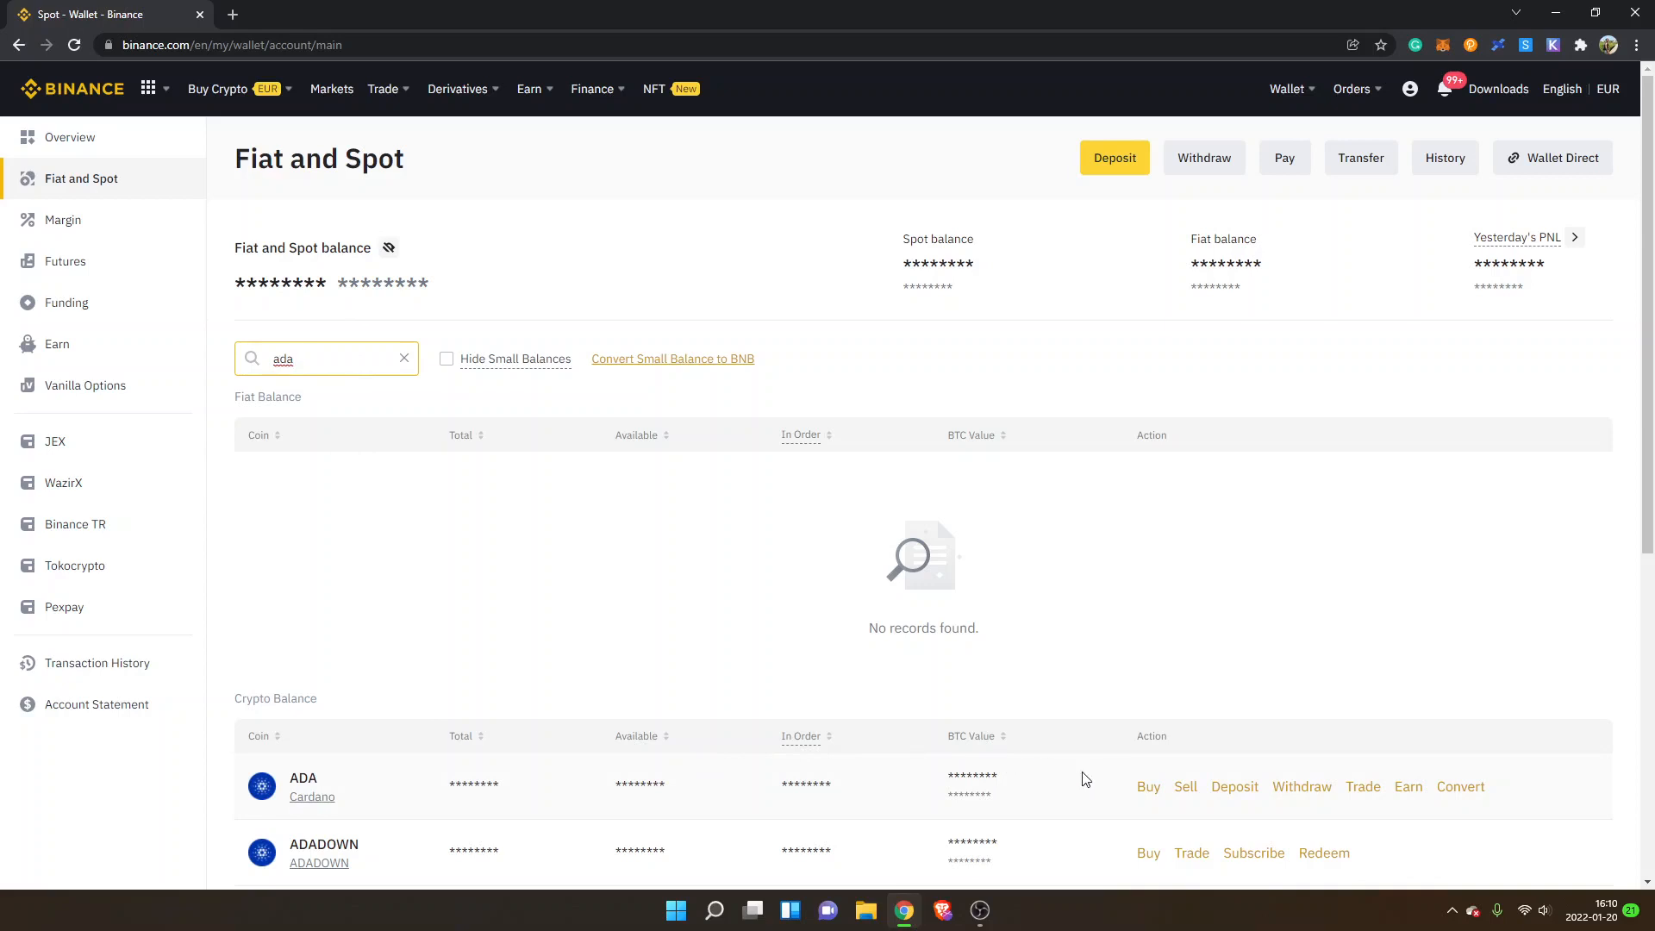
pyautogui.moveTo(1148, 786)
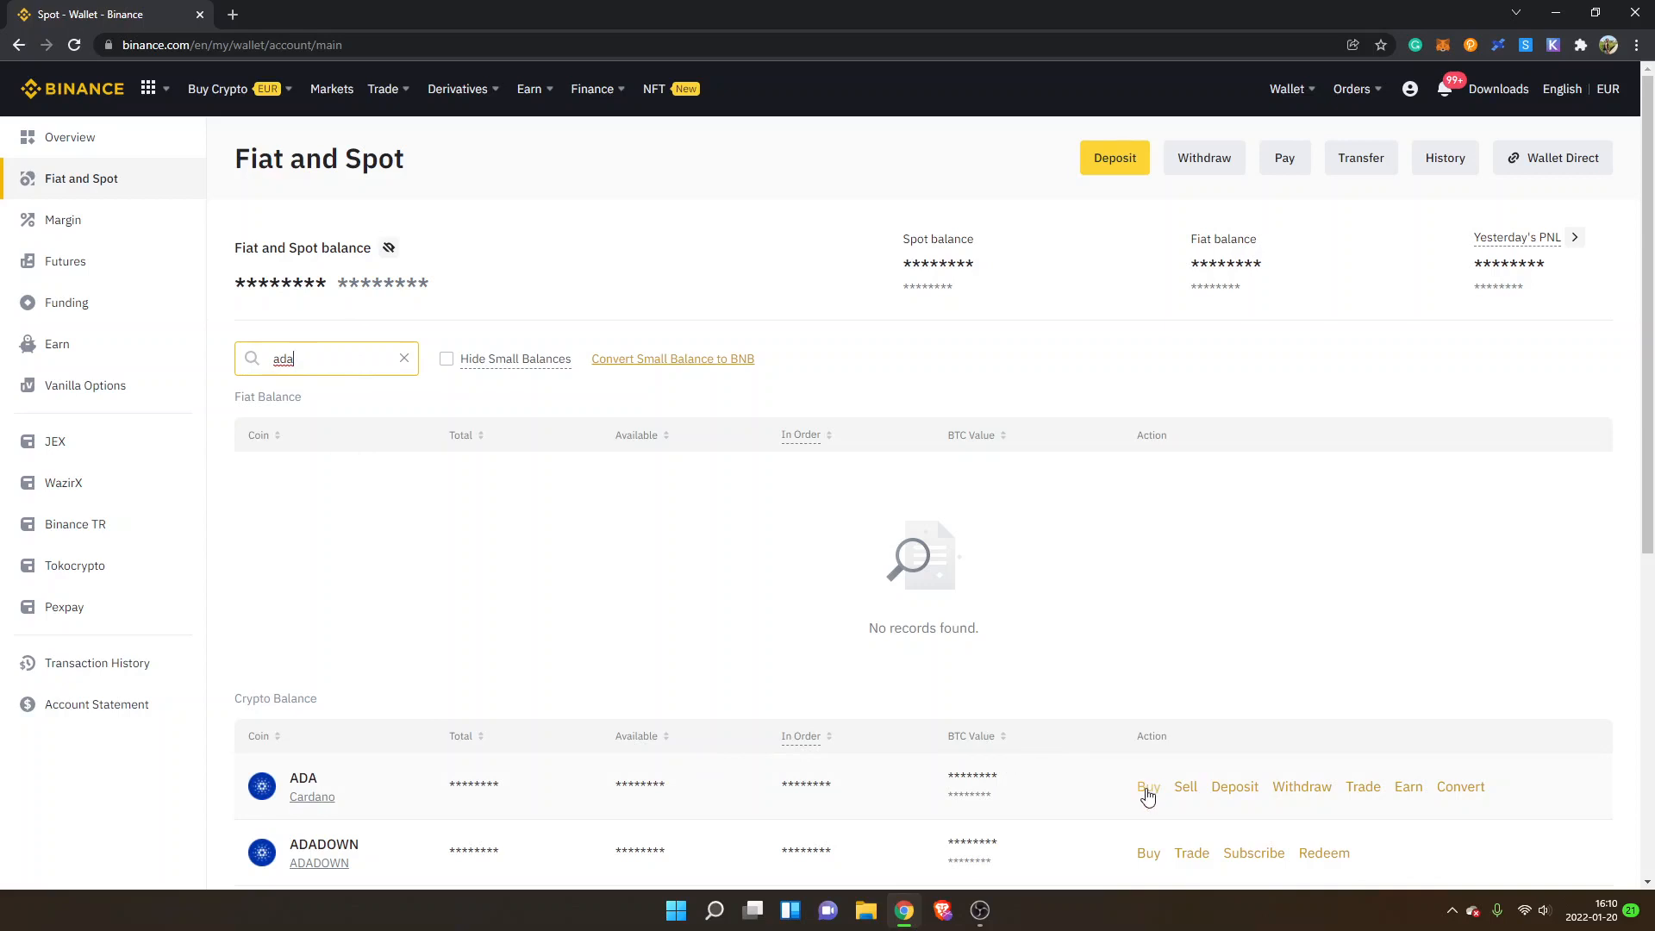
pyautogui.moveTo(1363, 786)
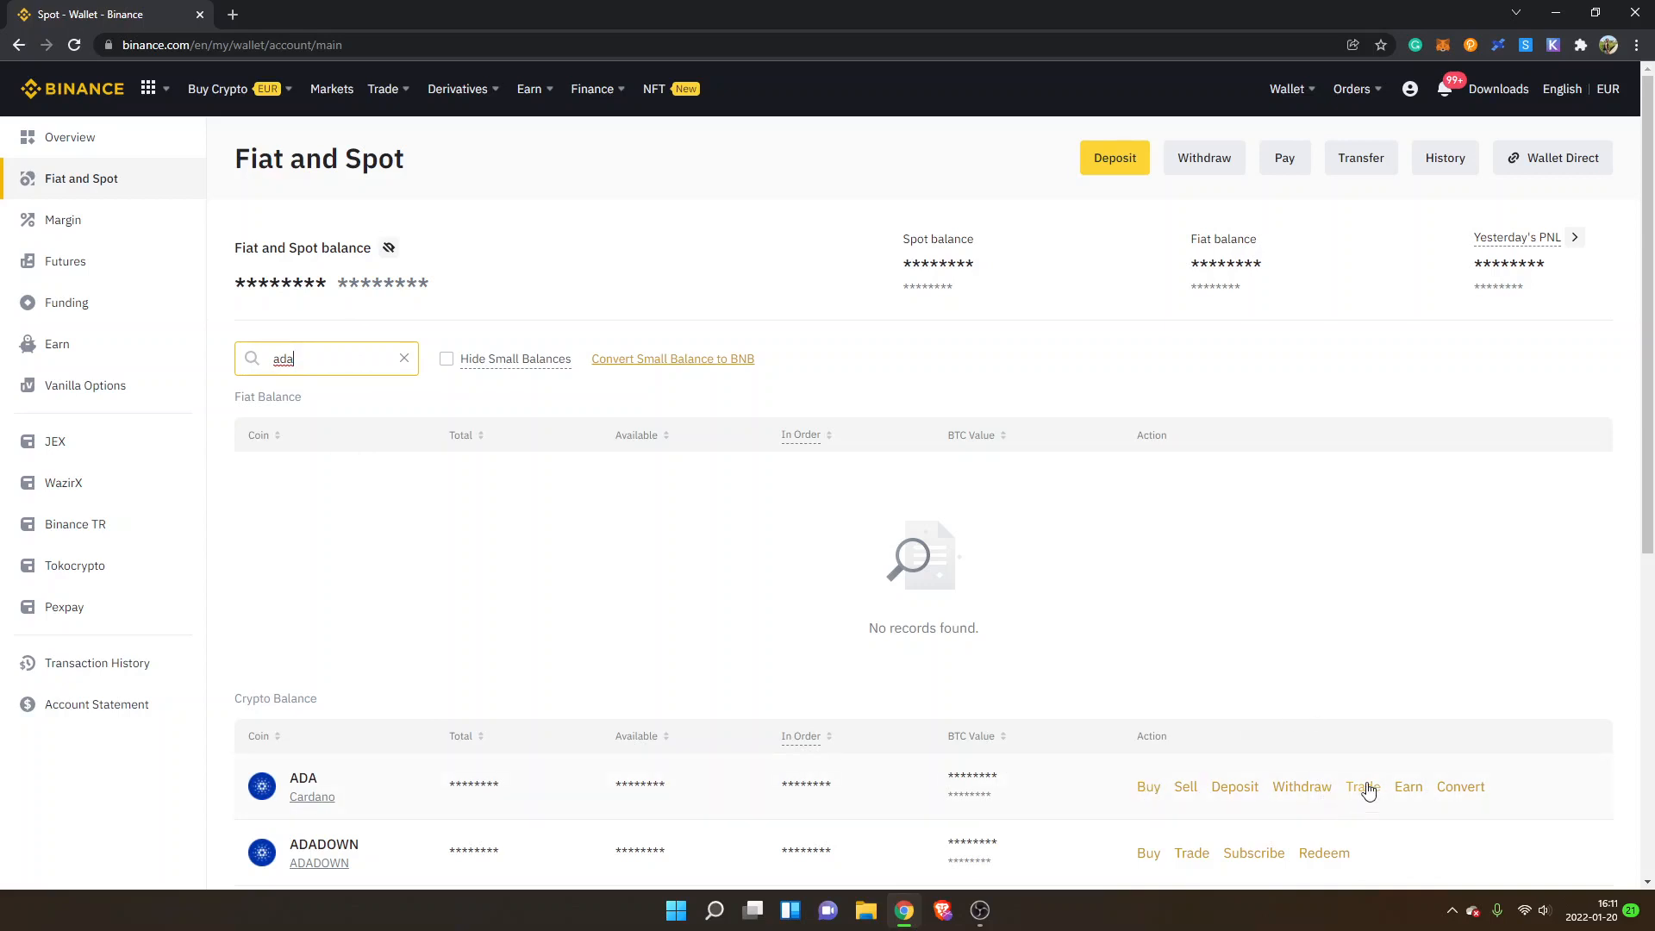
pyautogui.moveTo(1320, 688)
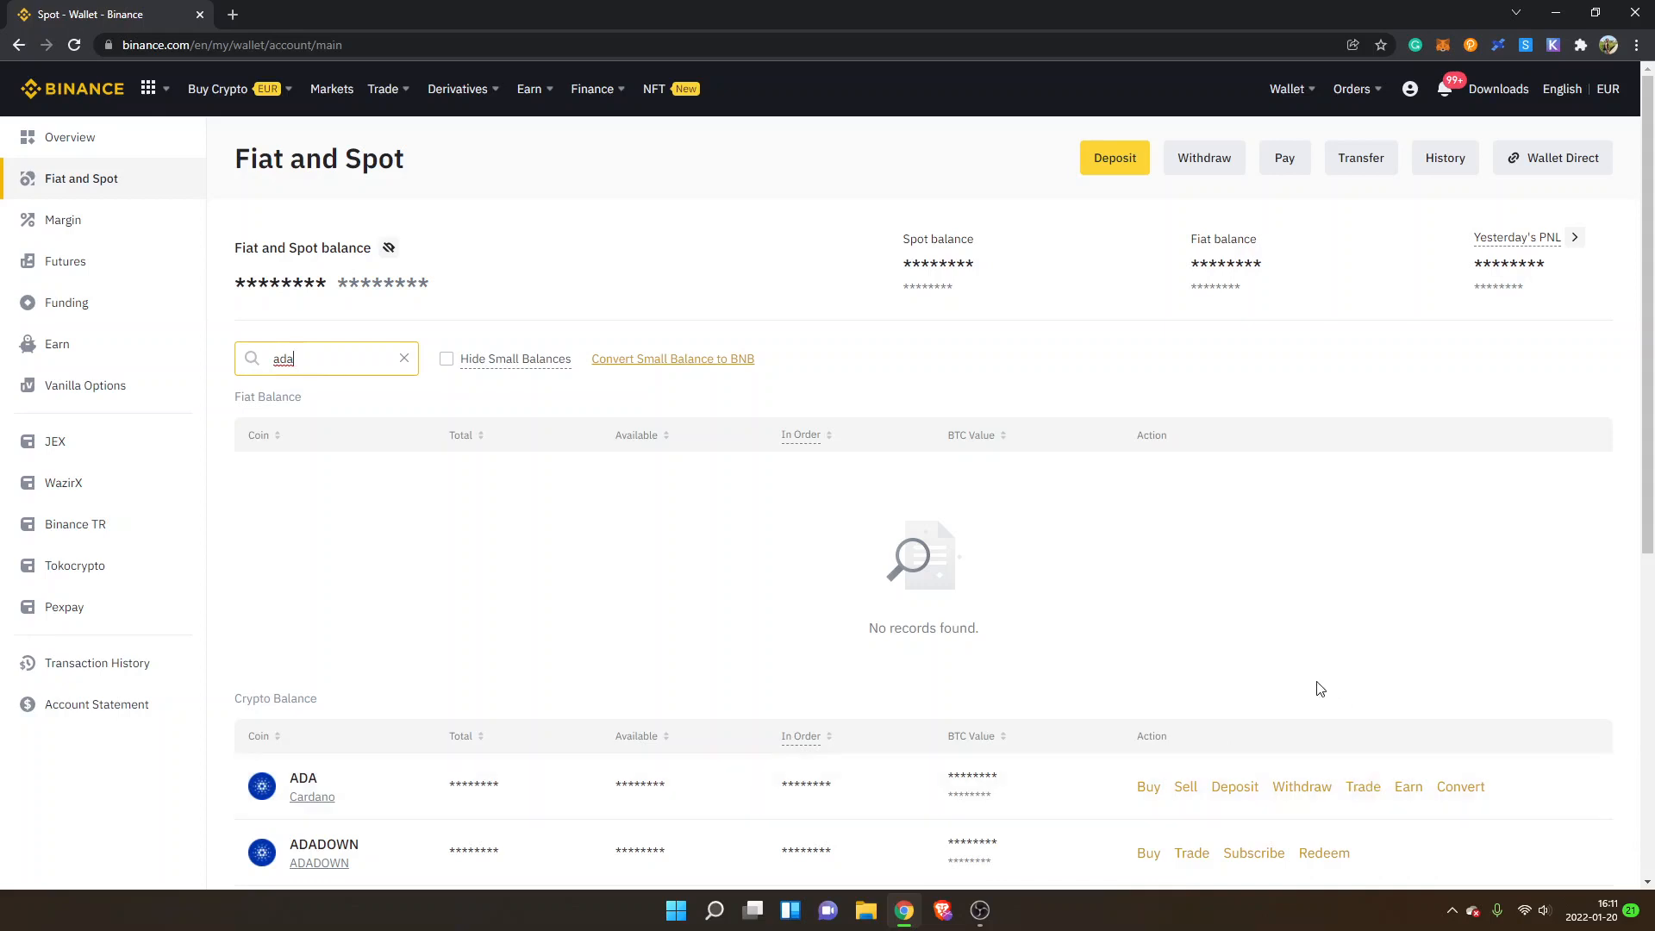
pyautogui.moveTo(253, 774)
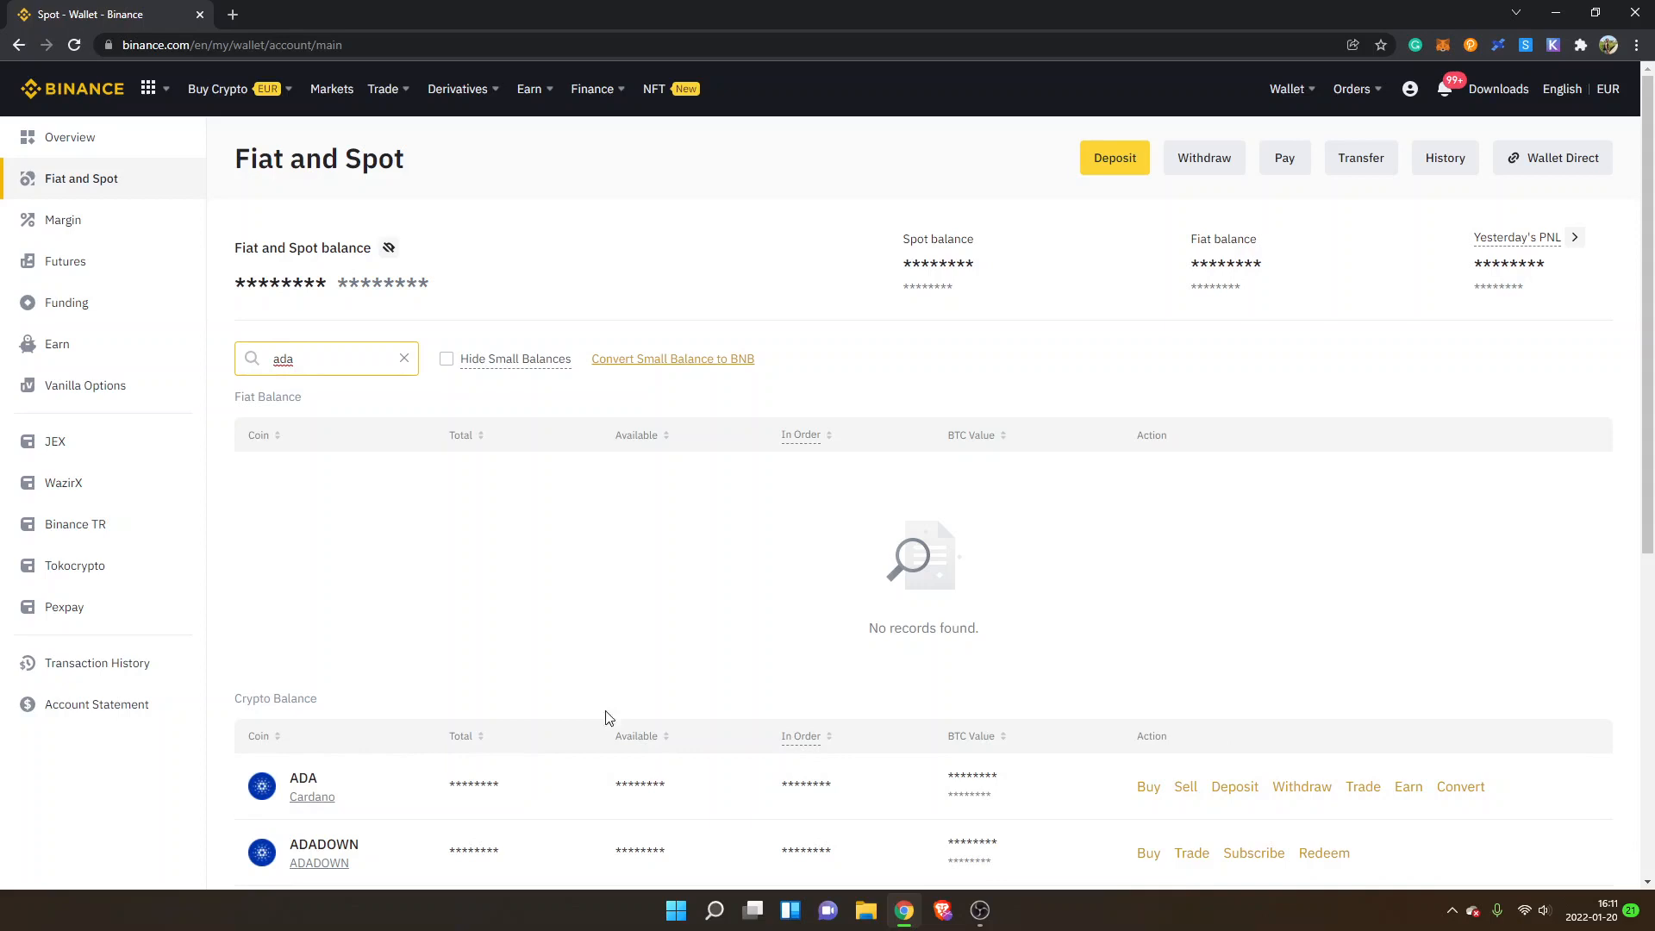
pyautogui.moveTo(1302, 786)
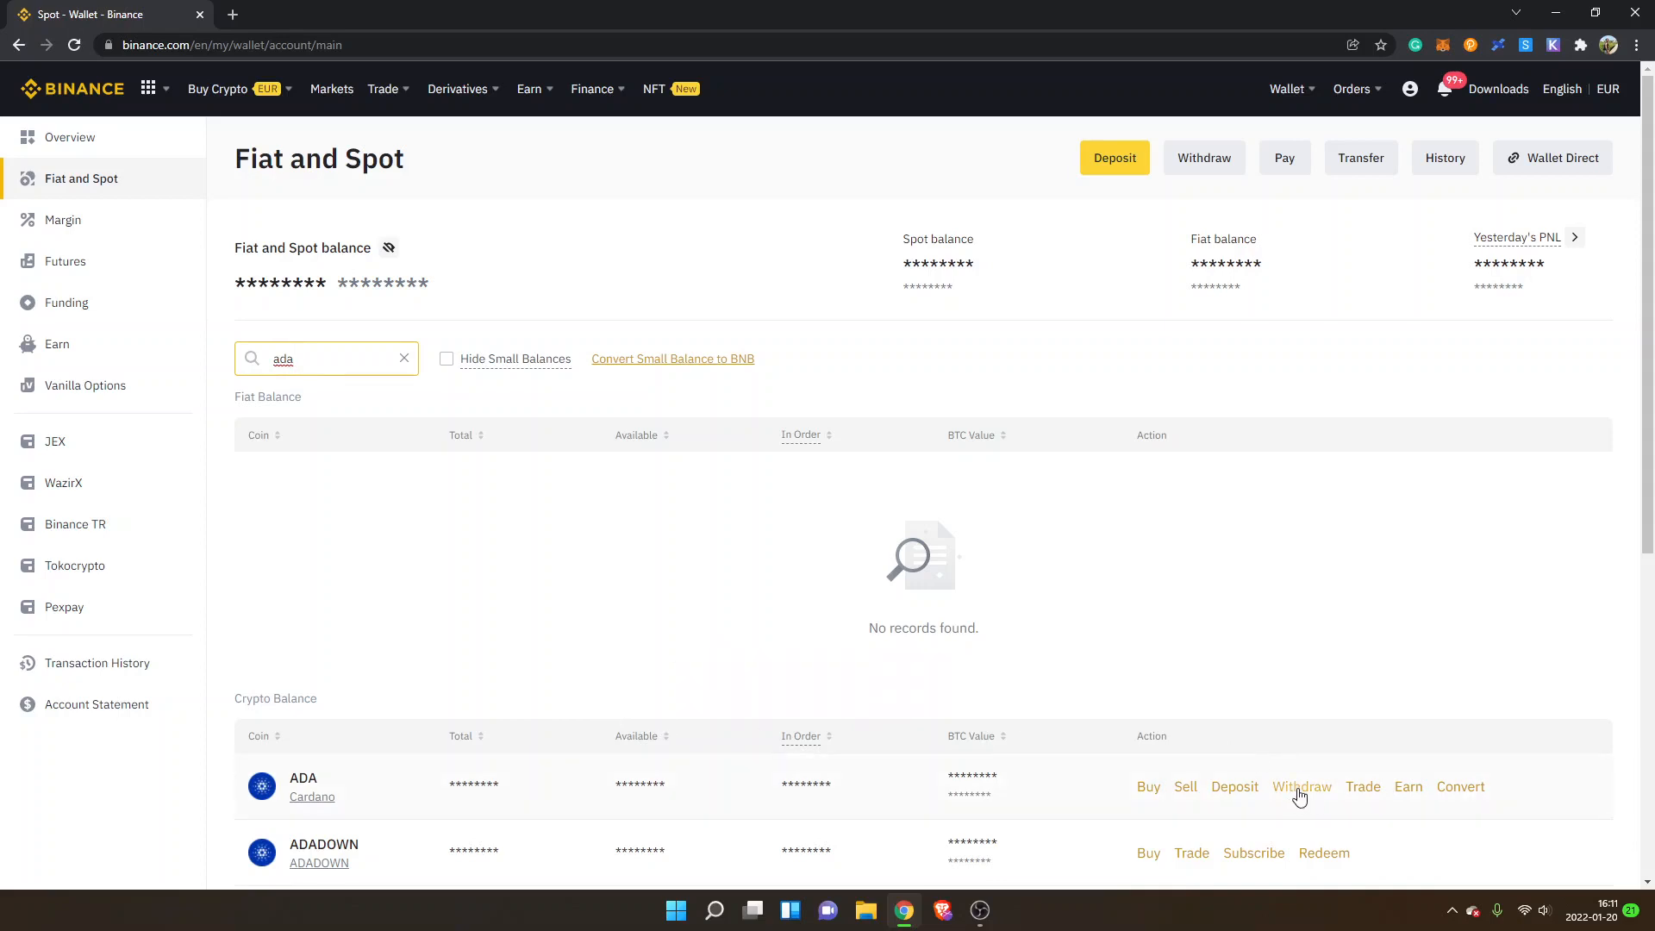
# Step: Open the ADA (Cardano) Withdraw Crypto form and show the browser extensions list
pyautogui.click(1302, 786)
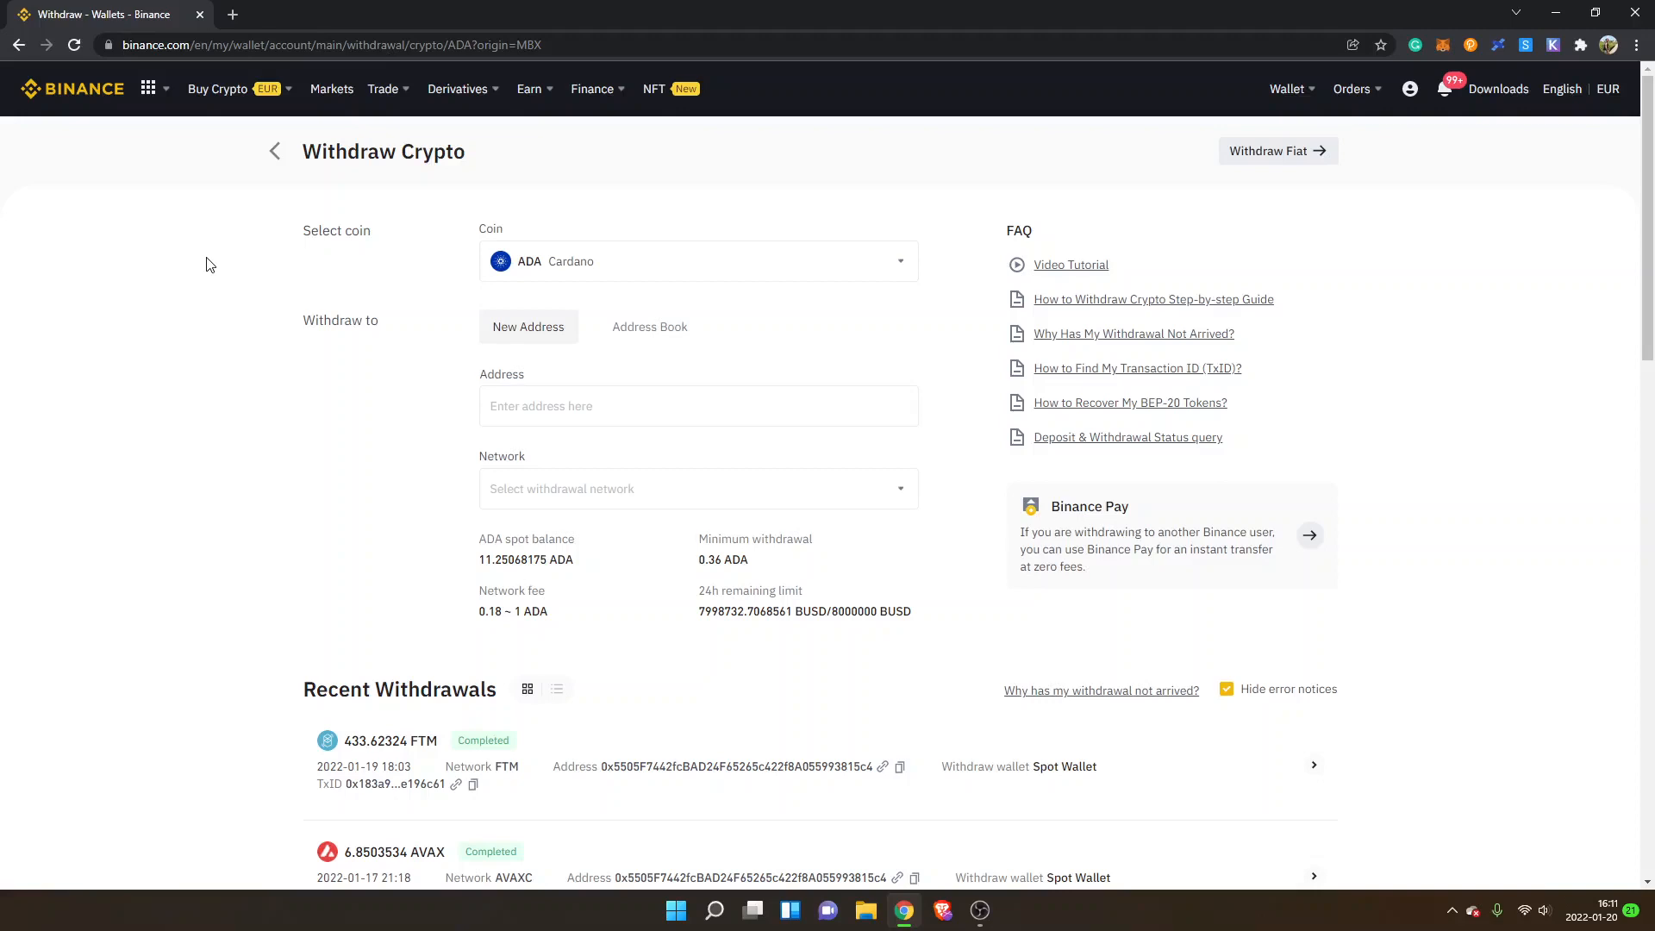
pyautogui.moveTo(320, 249)
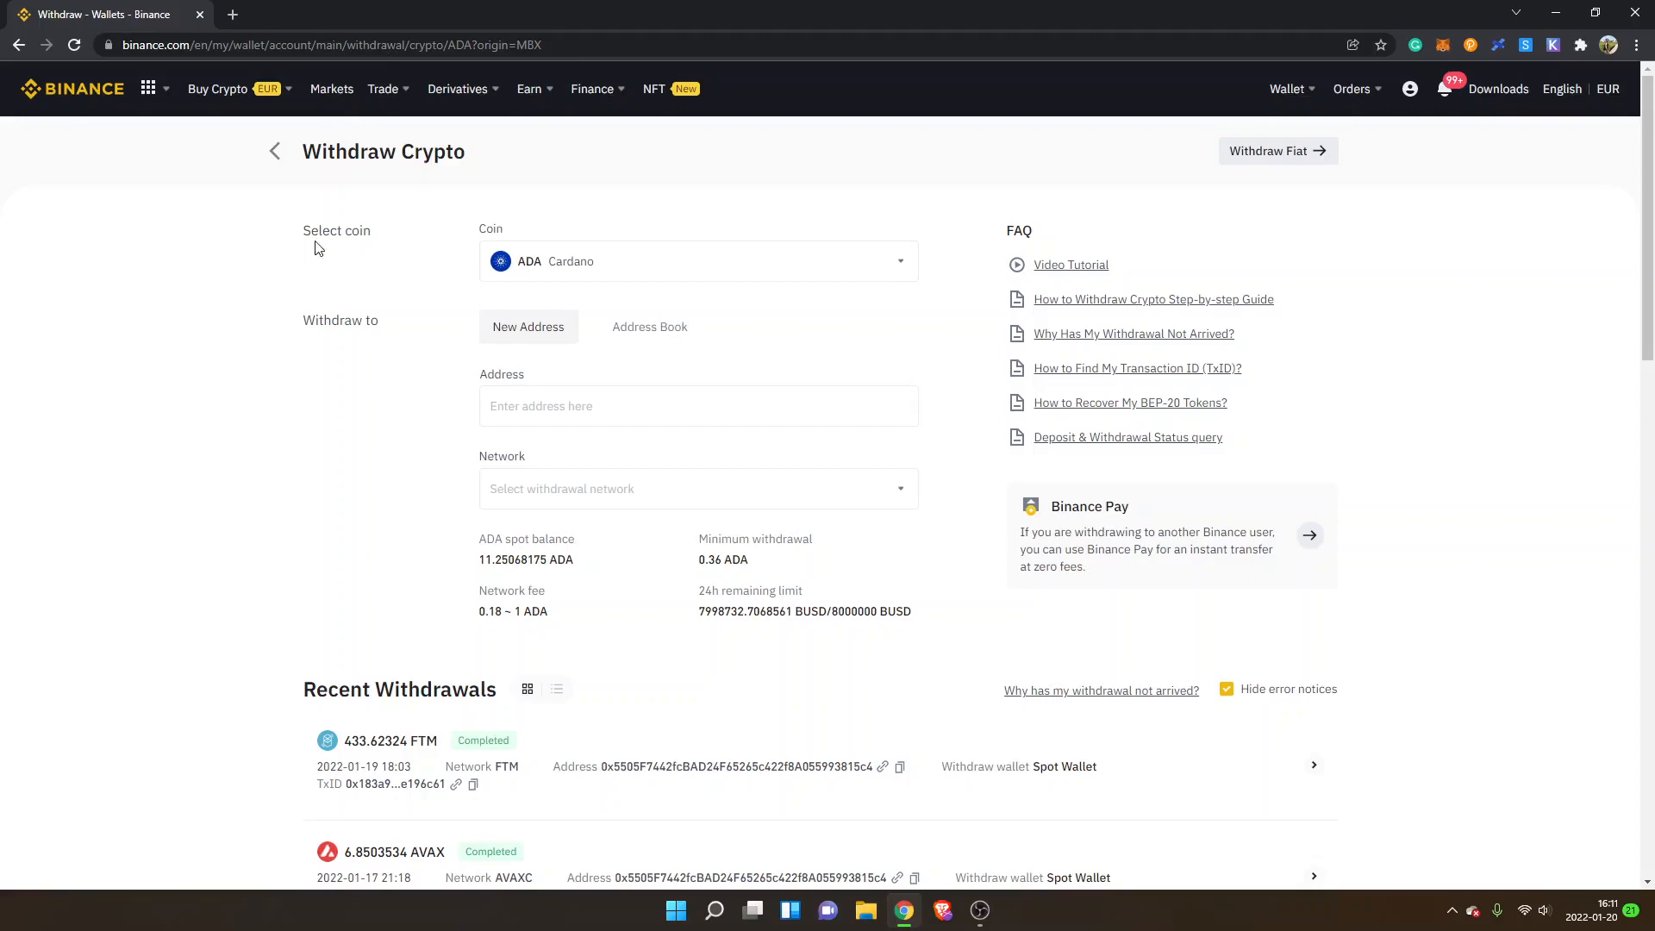
pyautogui.moveTo(476, 257)
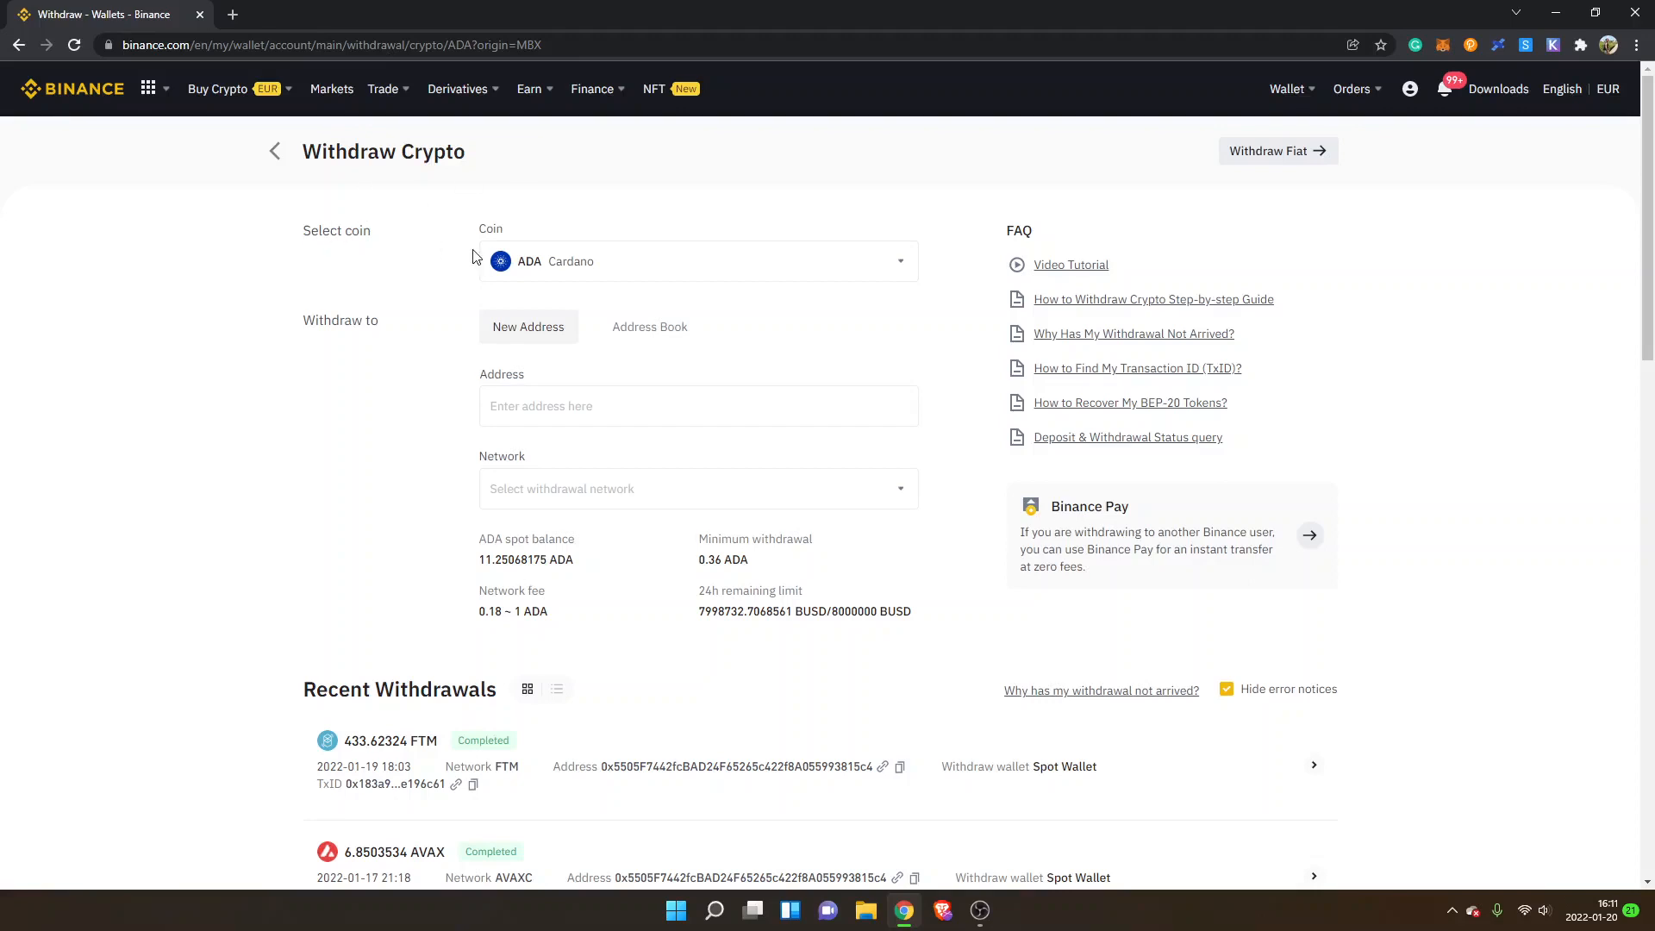
pyautogui.moveTo(358, 315)
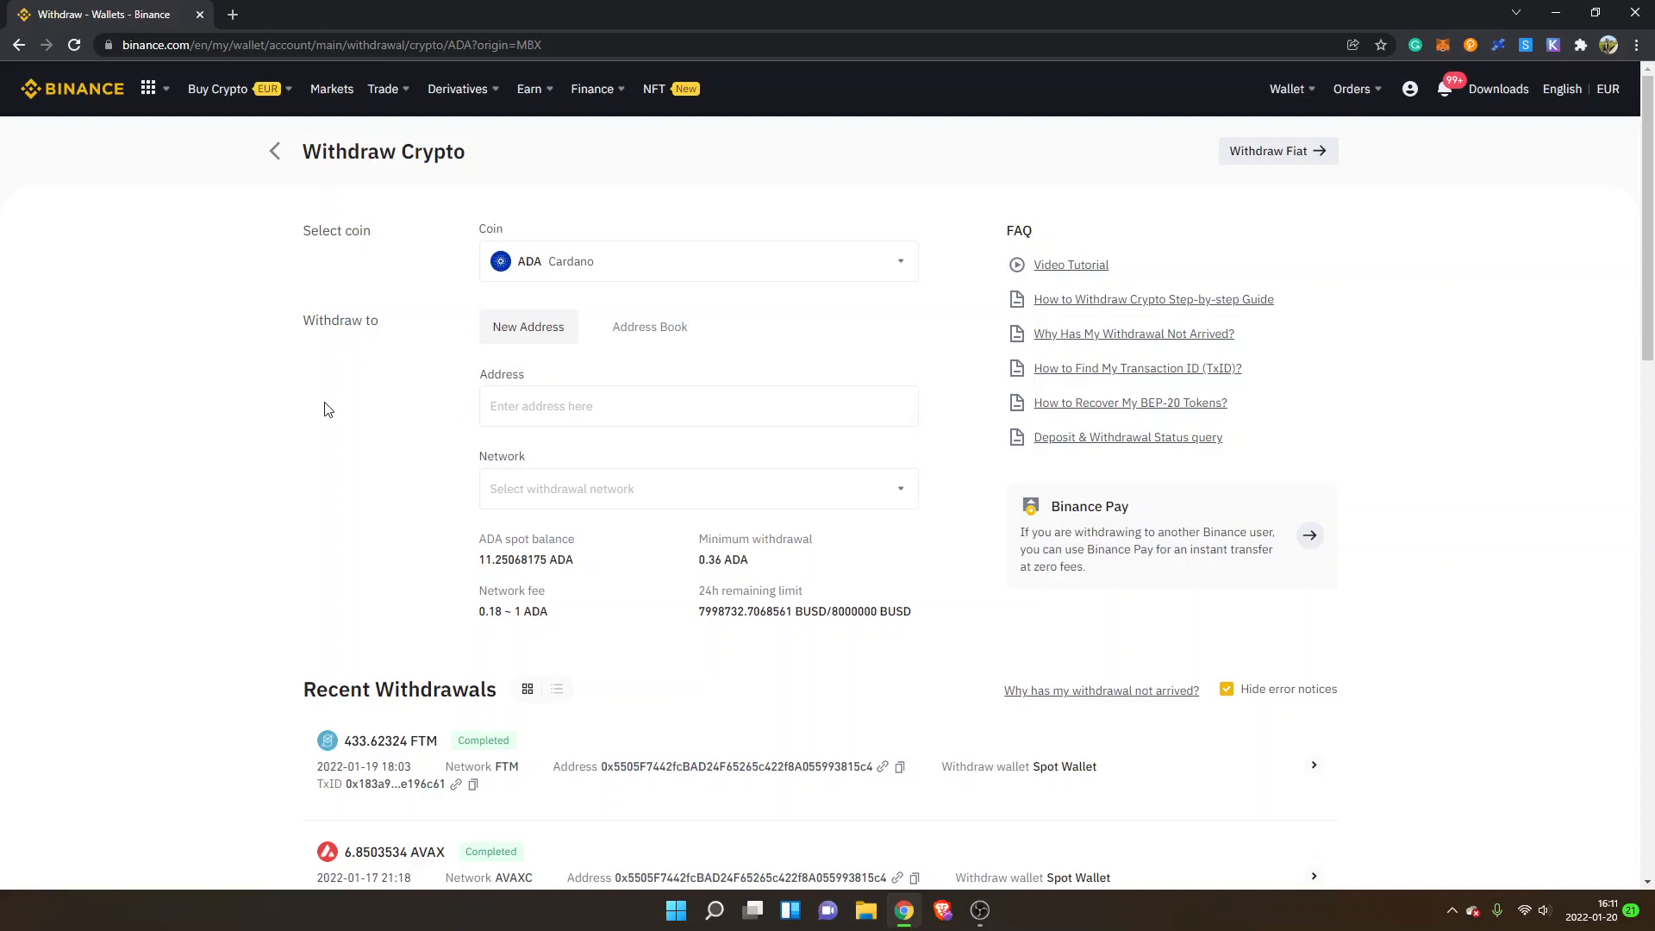
pyautogui.moveTo(1493, 273)
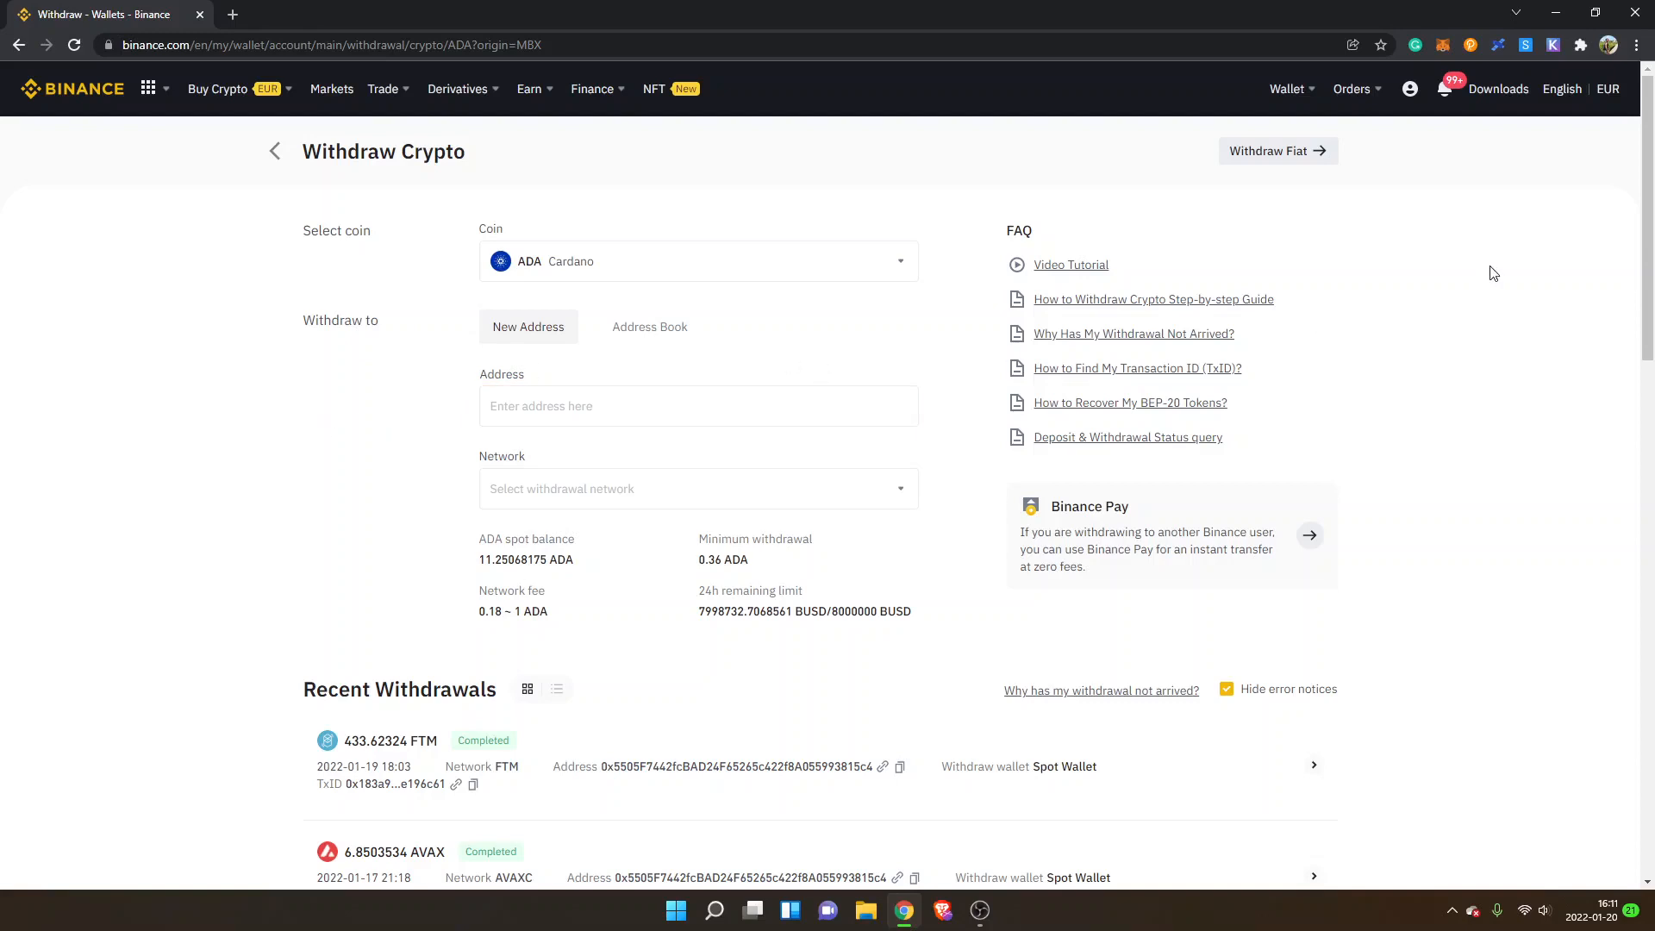
pyautogui.click(1581, 45)
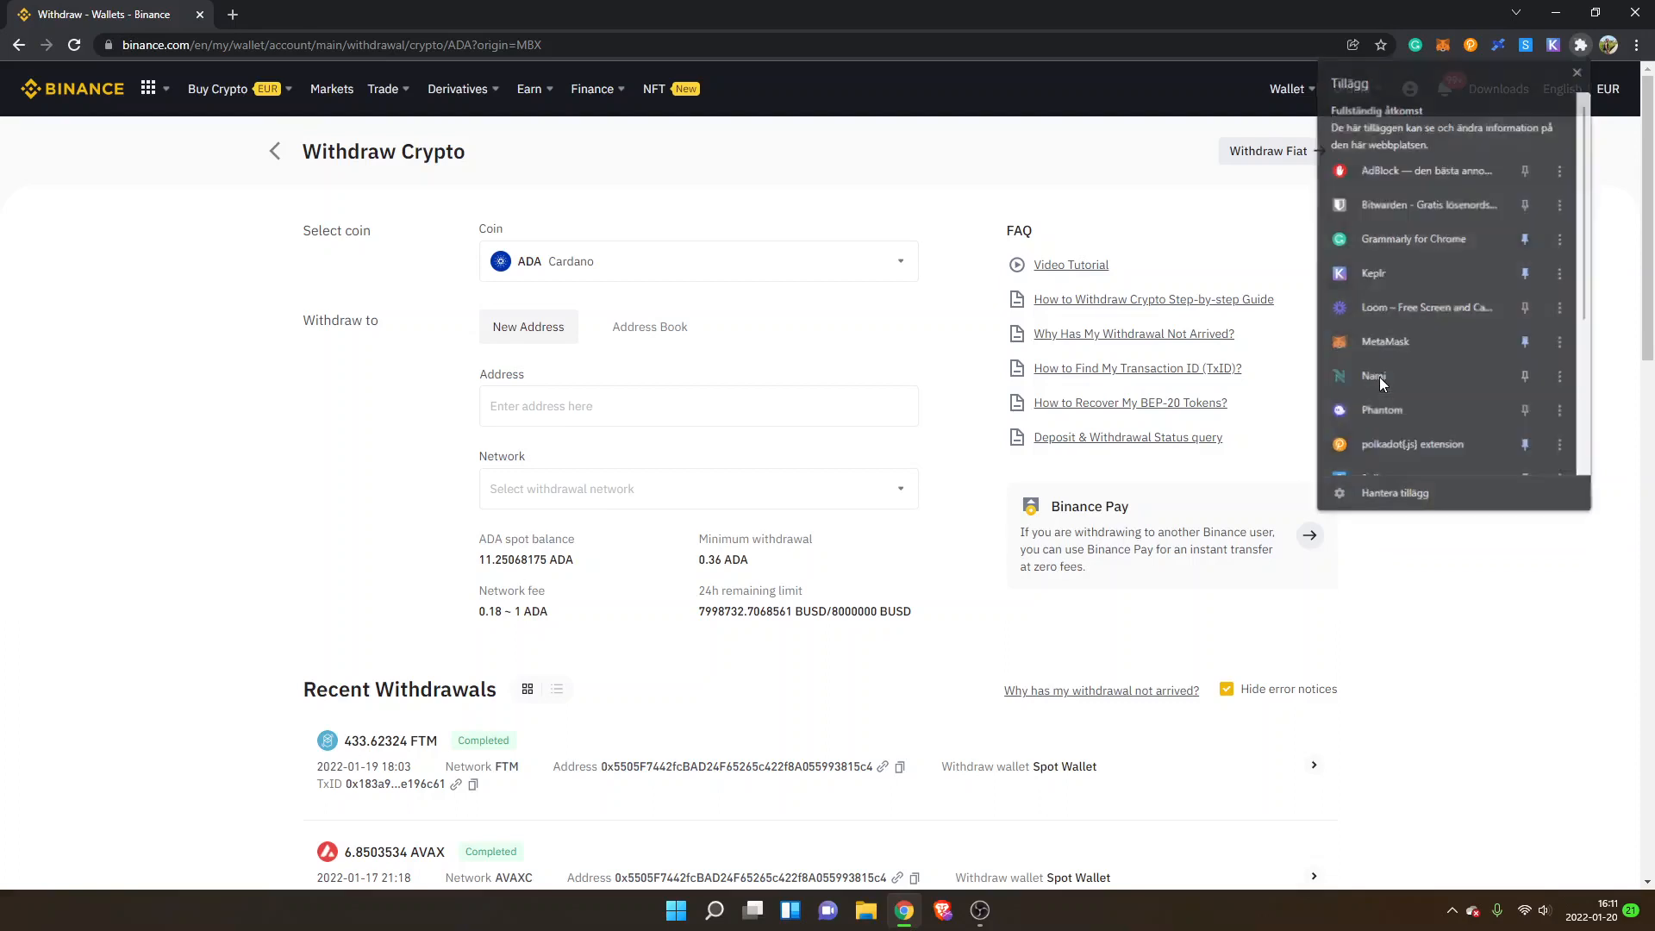
# Step: Open the Nami wallet and display its ADA receive address with QR code
pyautogui.click(1374, 376)
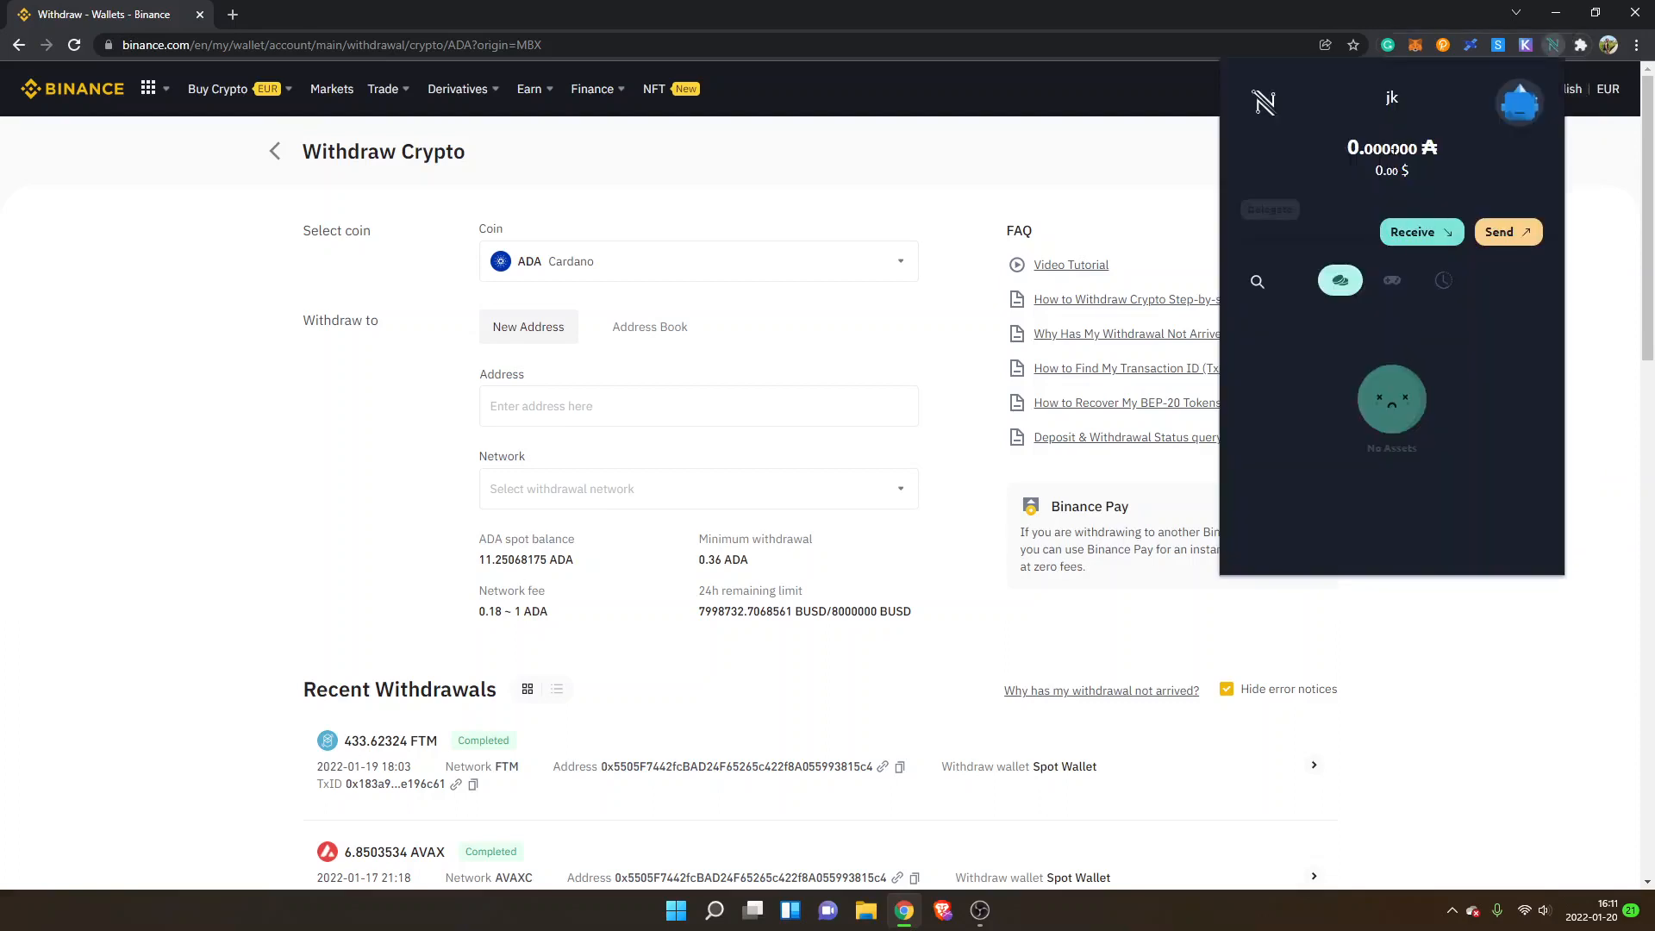
pyautogui.moveTo(1420, 231)
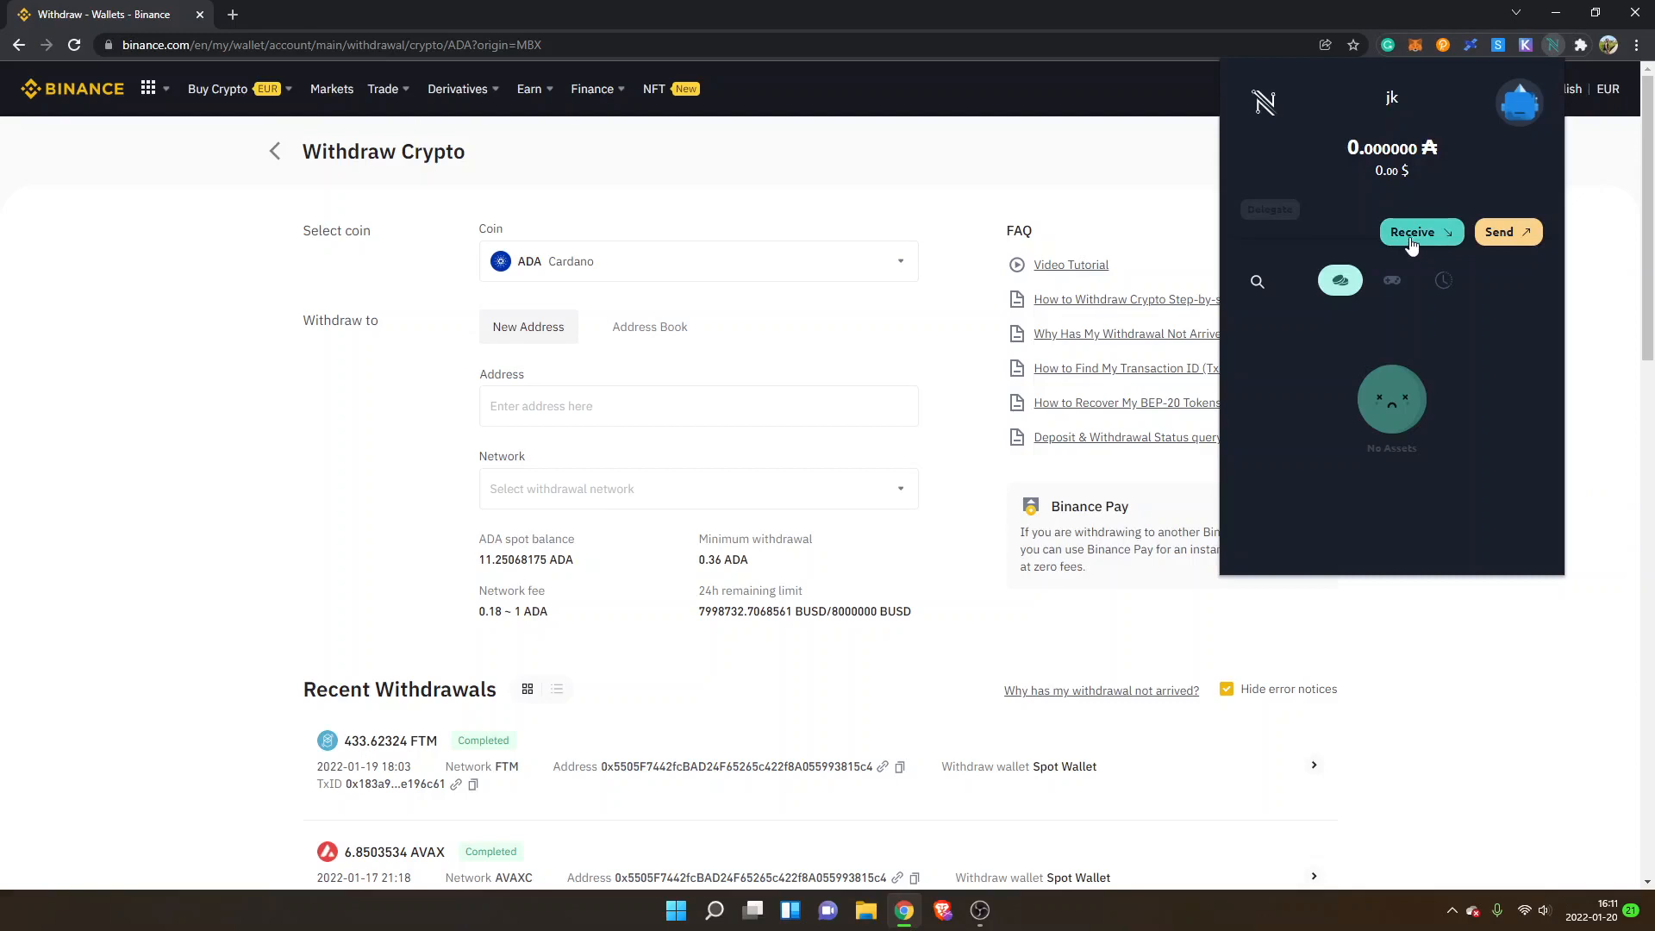
pyautogui.click(1416, 231)
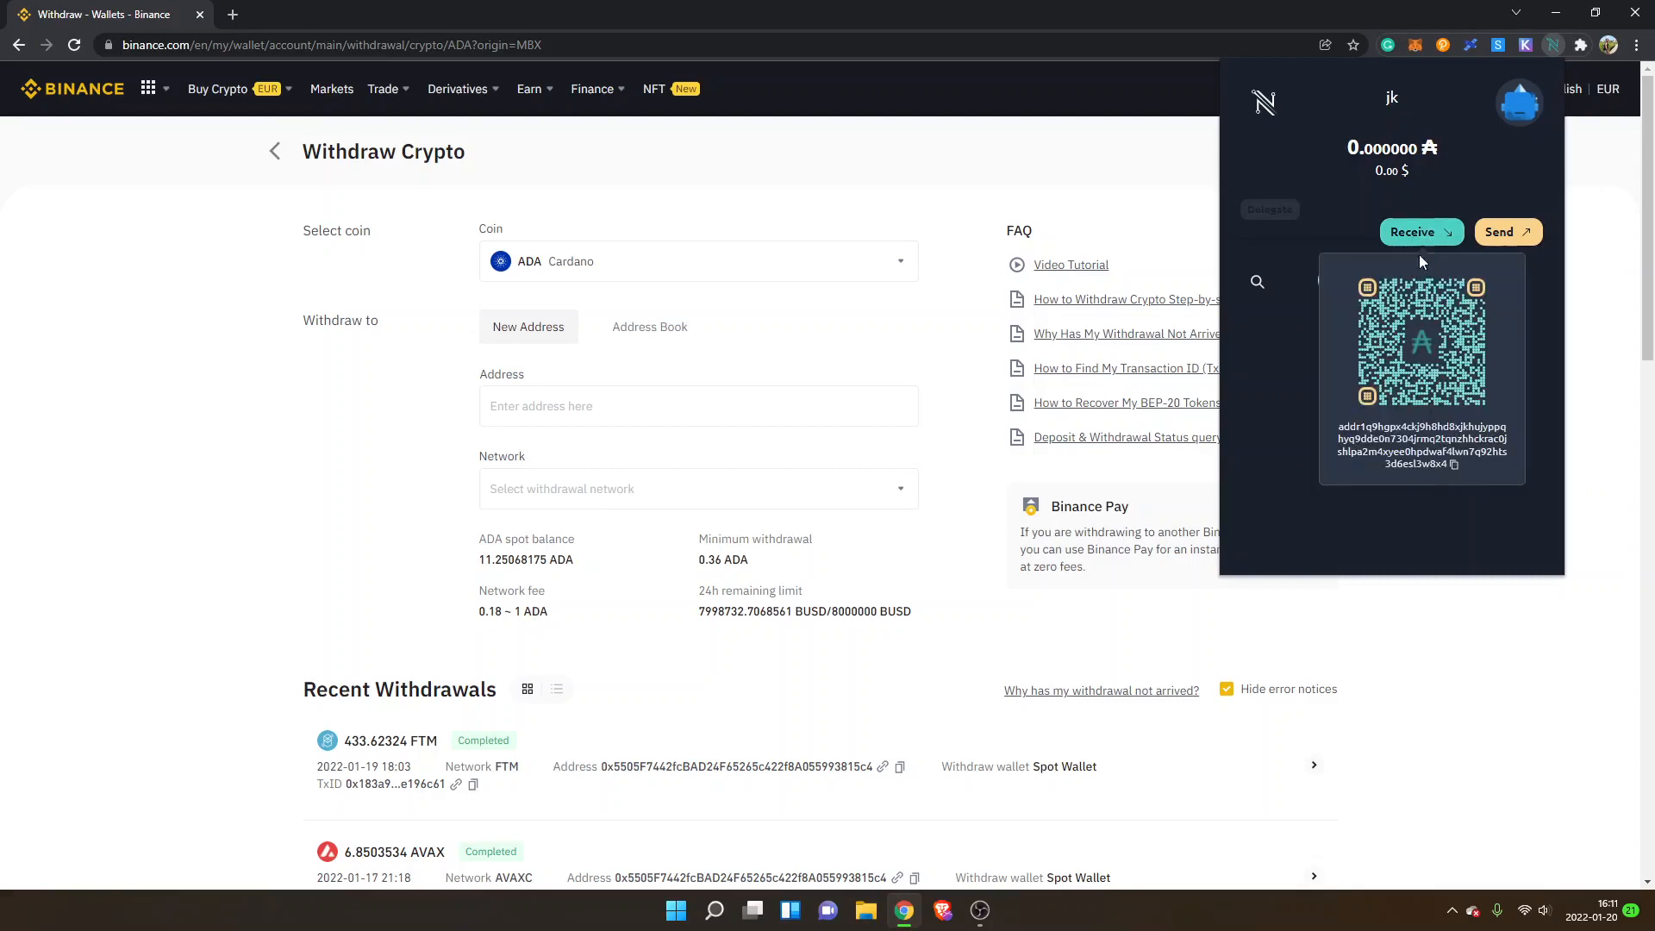
pyautogui.moveTo(1434, 348)
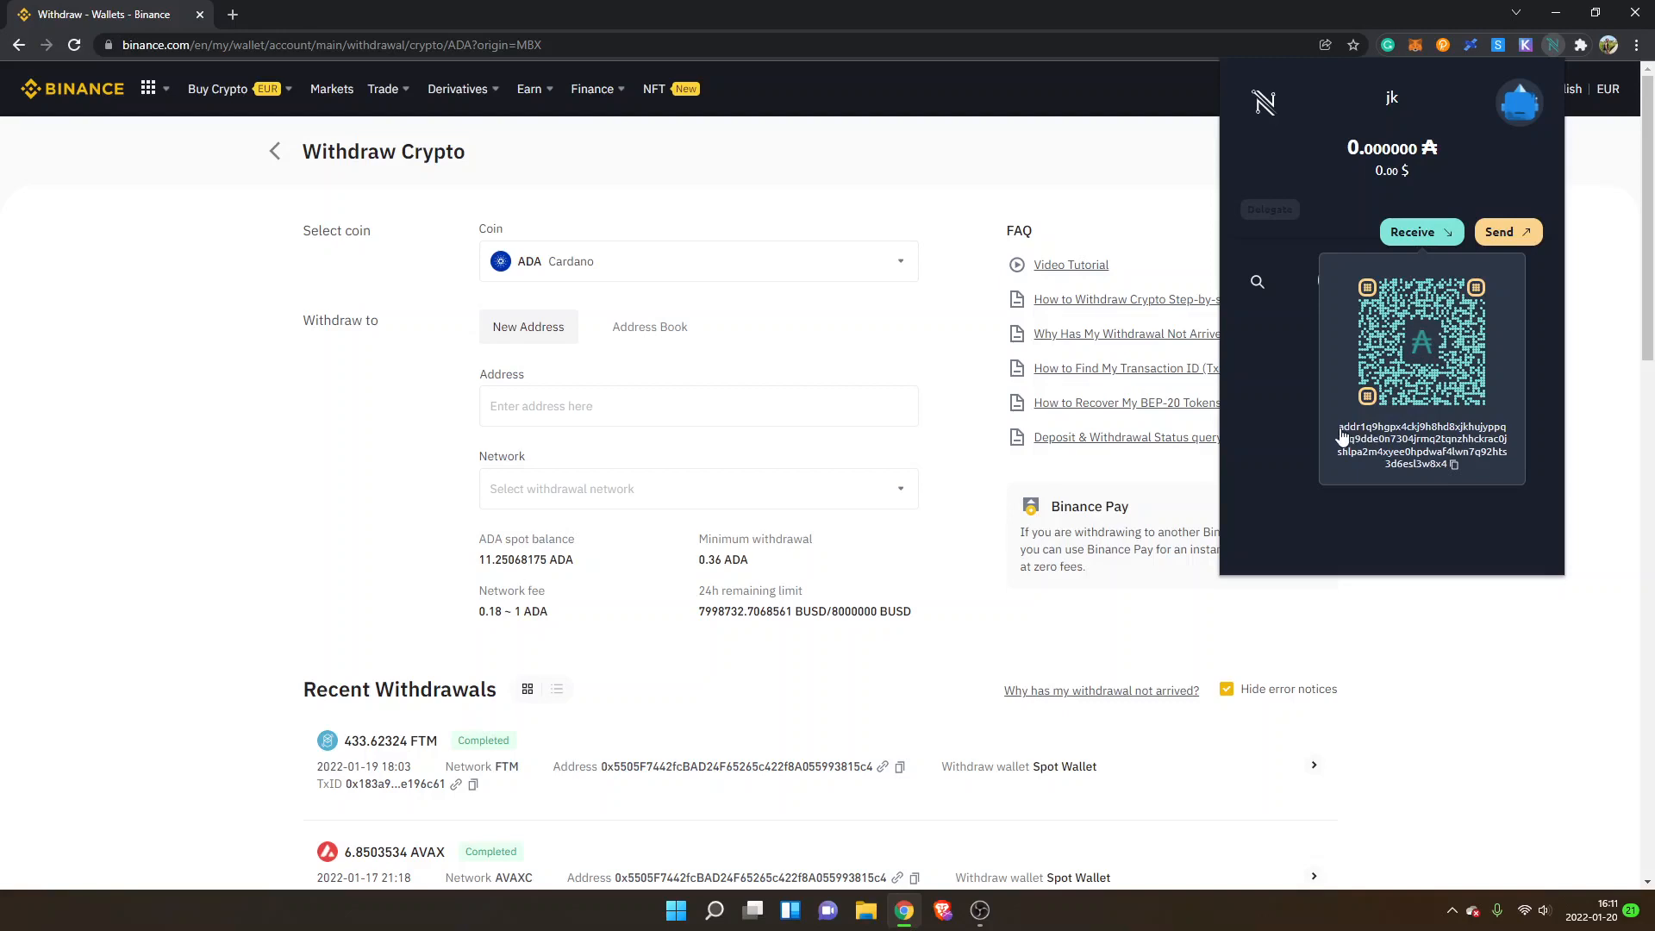
pyautogui.moveTo(1455, 466)
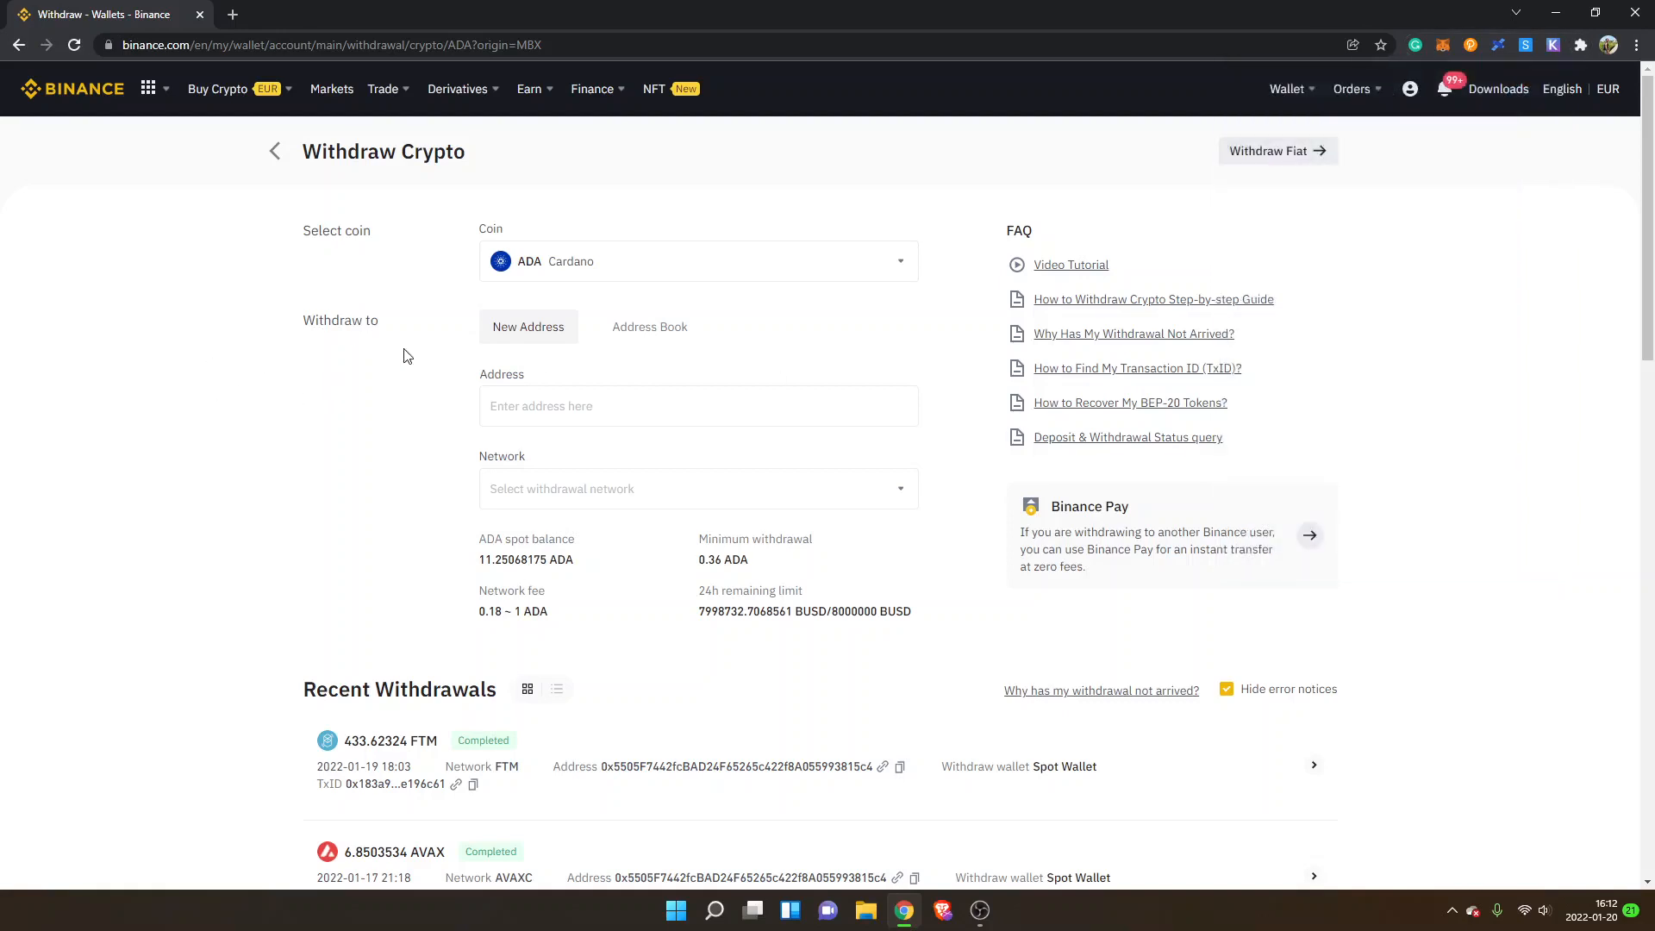
# Step: Paste the Nami address into the withdrawal Address field, auto-selecting the ADA Cardano network
pyautogui.click(698, 405)
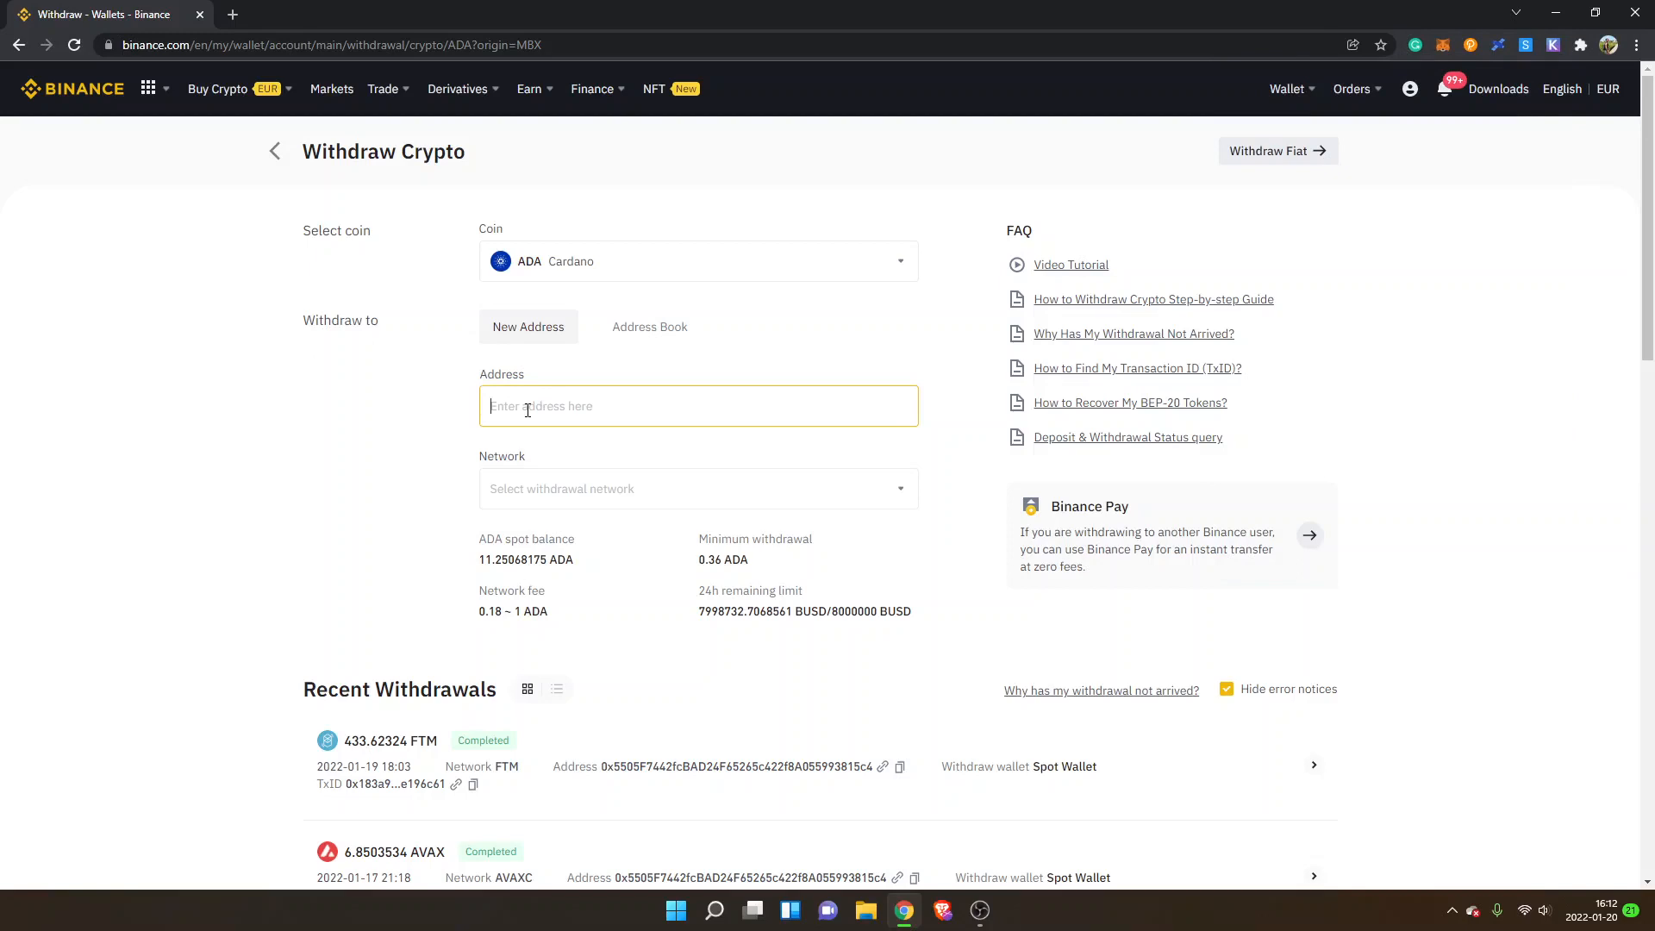
pyautogui.moveTo(439, 418)
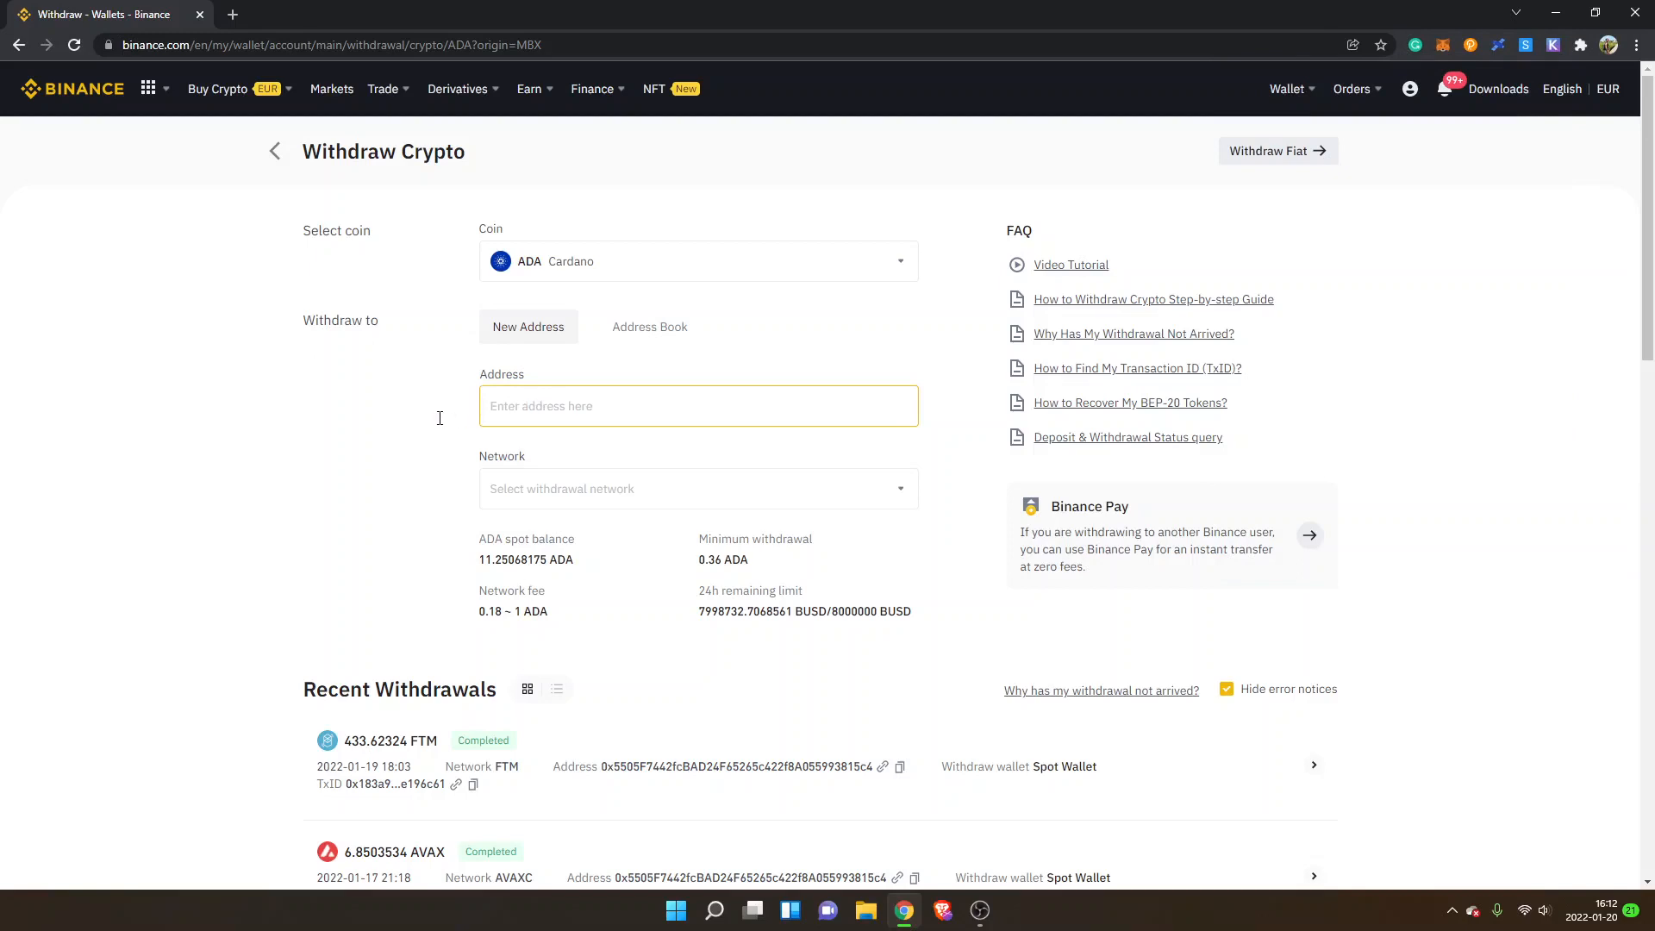
pyautogui.write('0n7304jrmq2tqnzhhckrac0jshlpa2m4xyee0hpdwaf4lwn7q92hts3d6esl3w8x4')
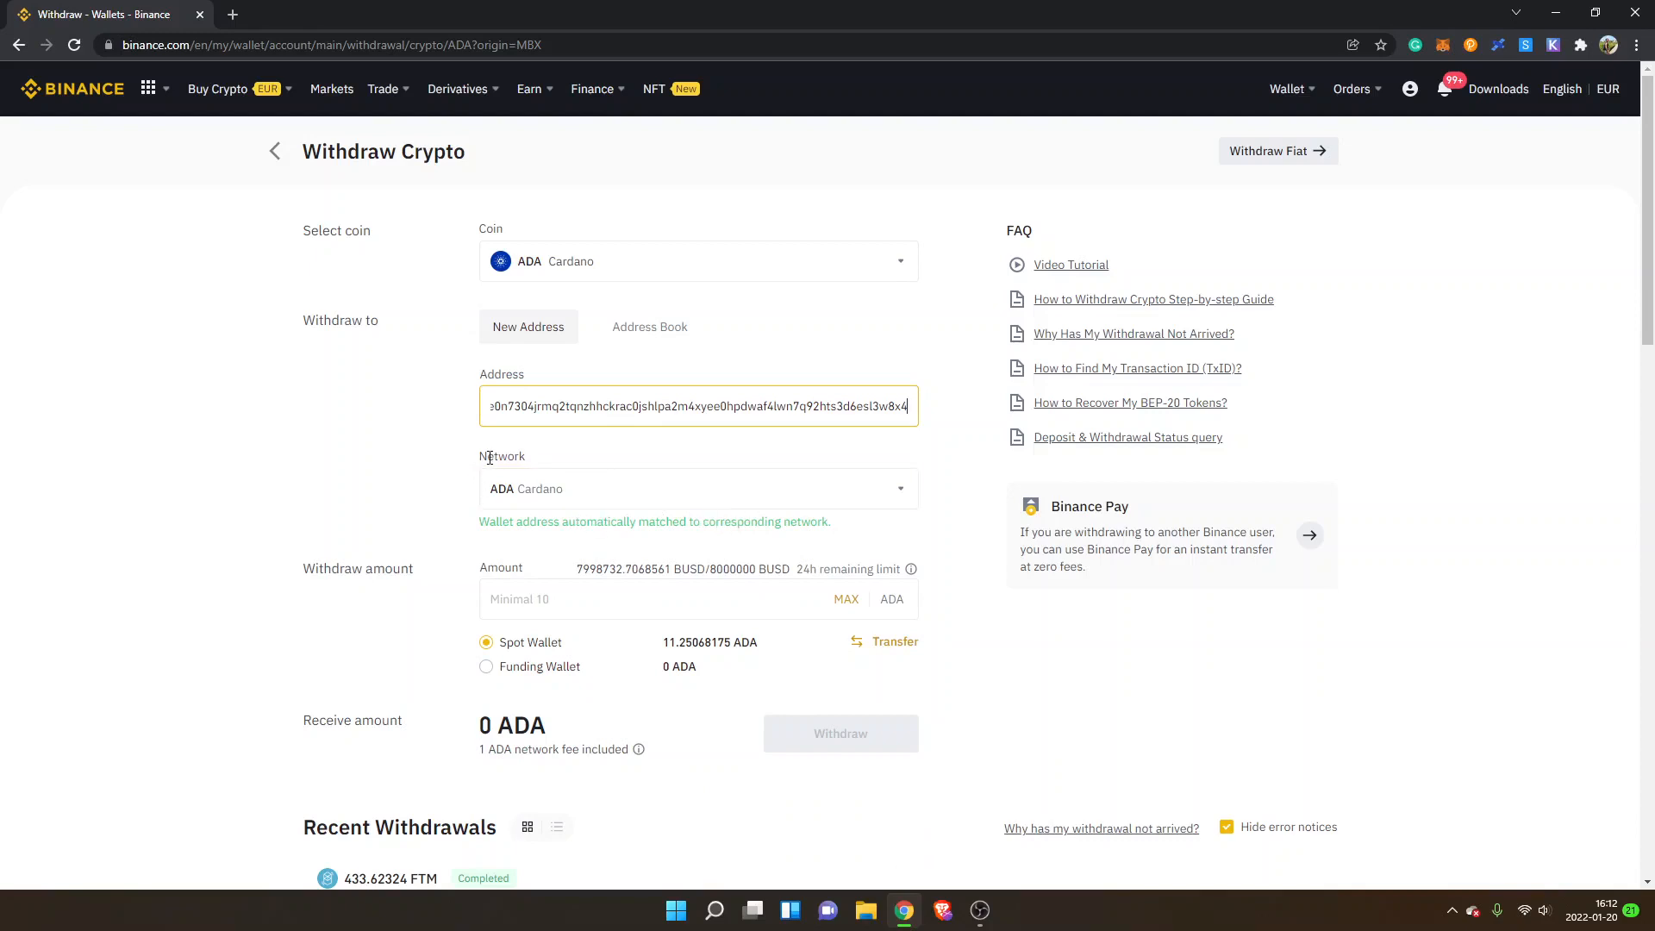
pyautogui.moveTo(519, 522)
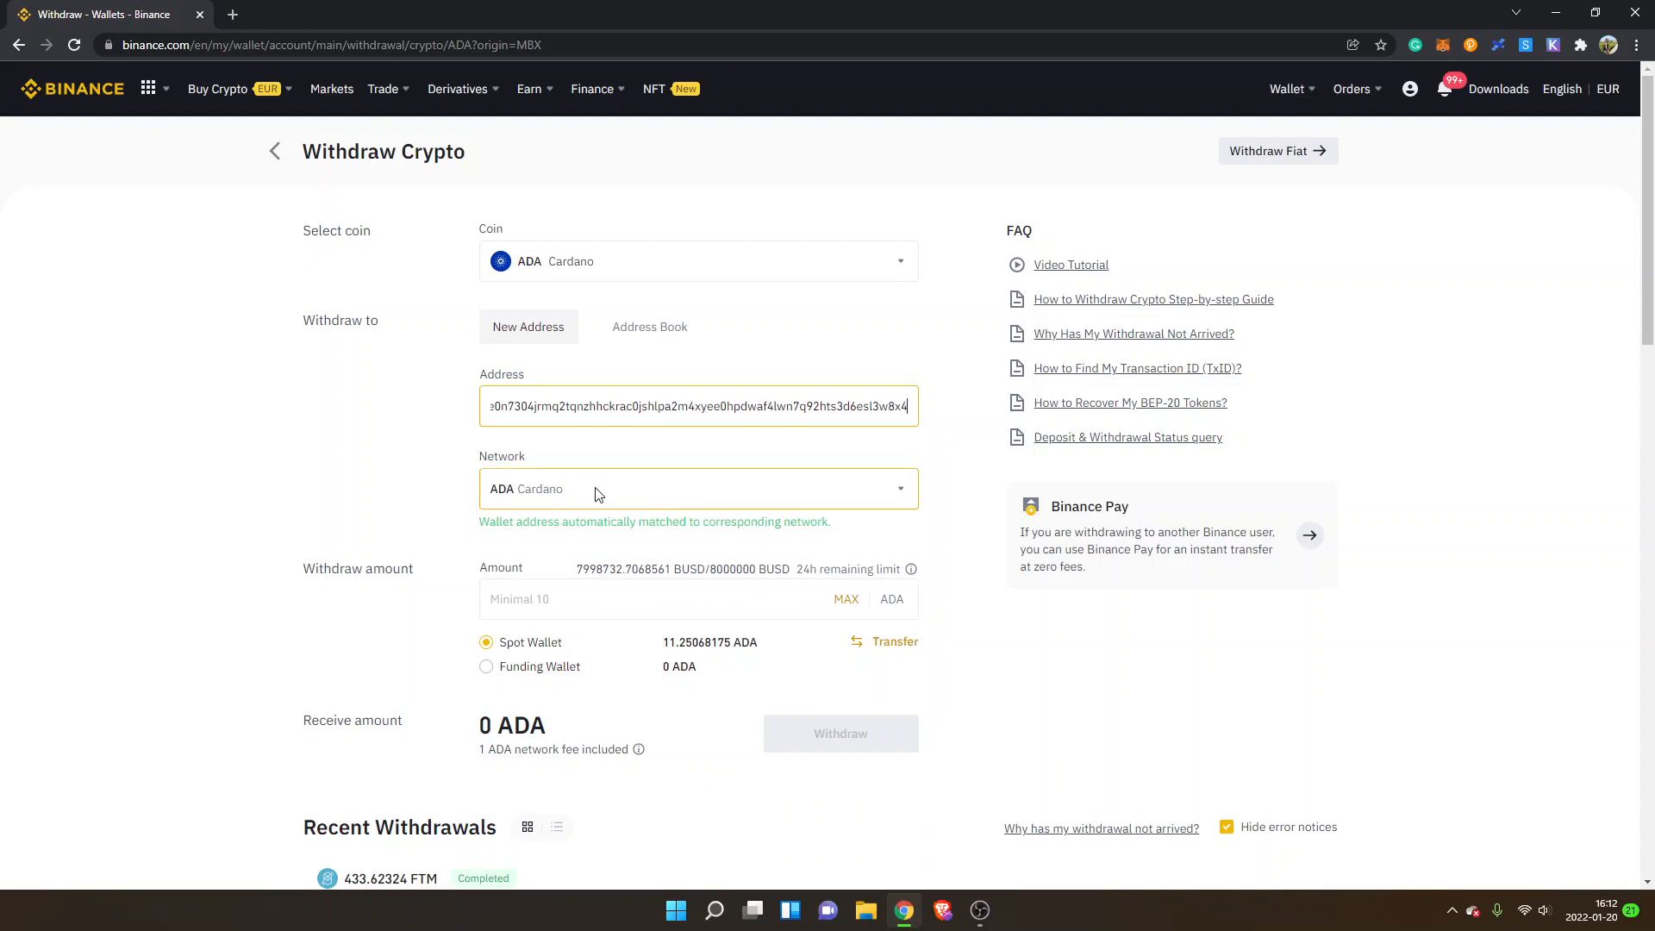
pyautogui.moveTo(638, 497)
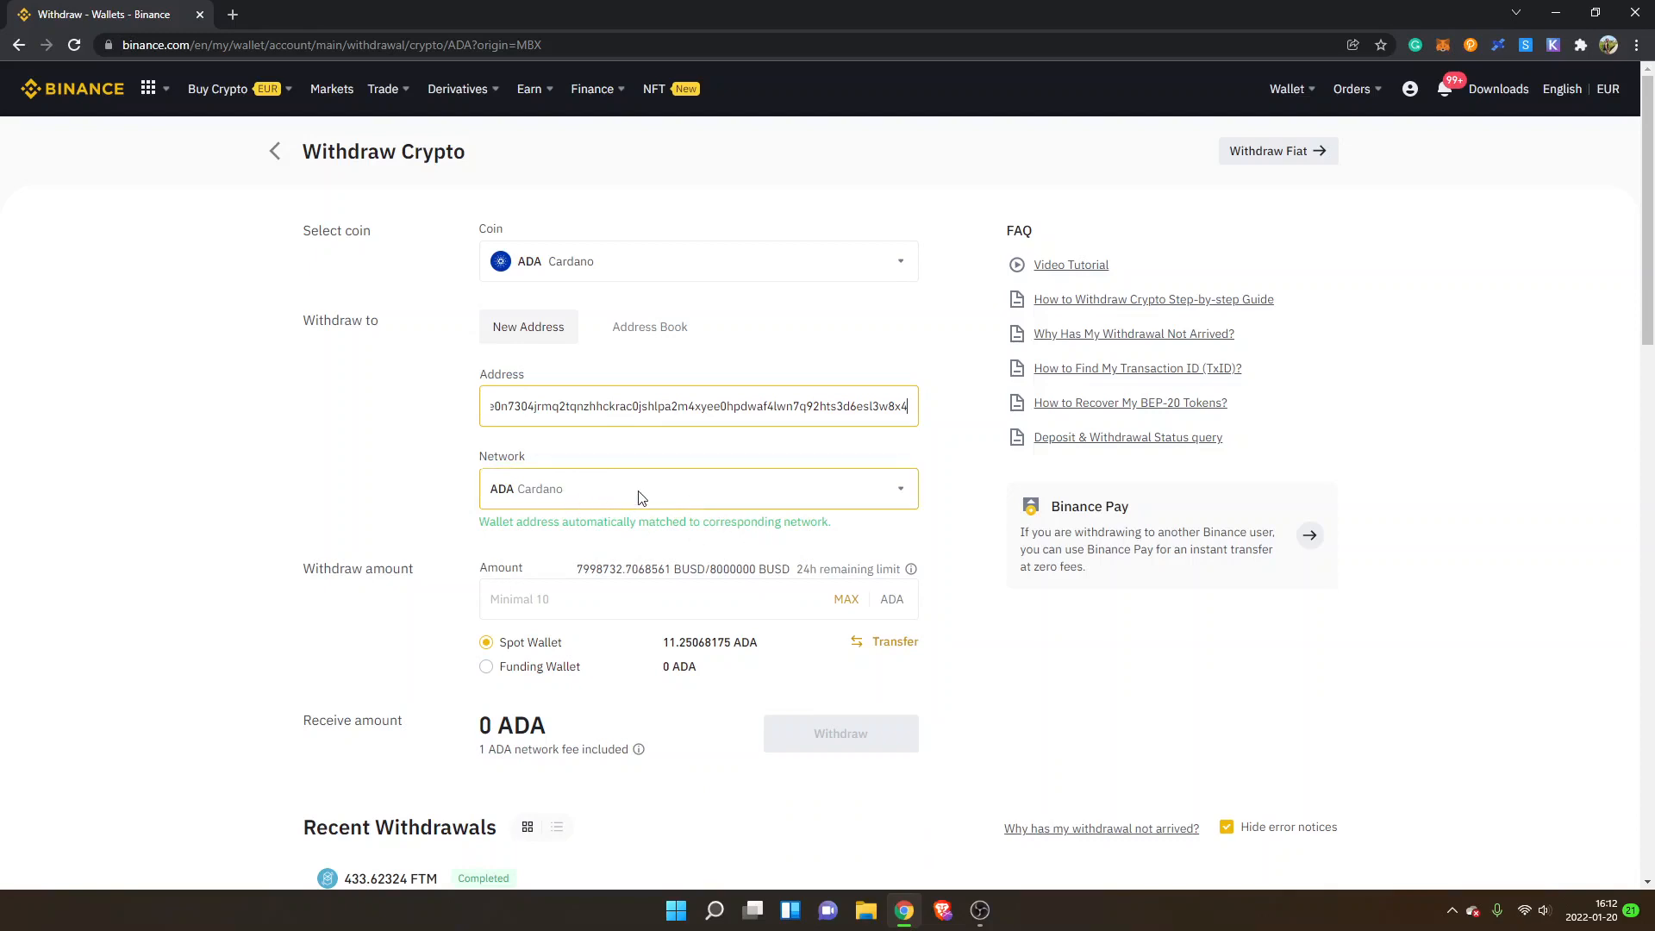
pyautogui.moveTo(692, 497)
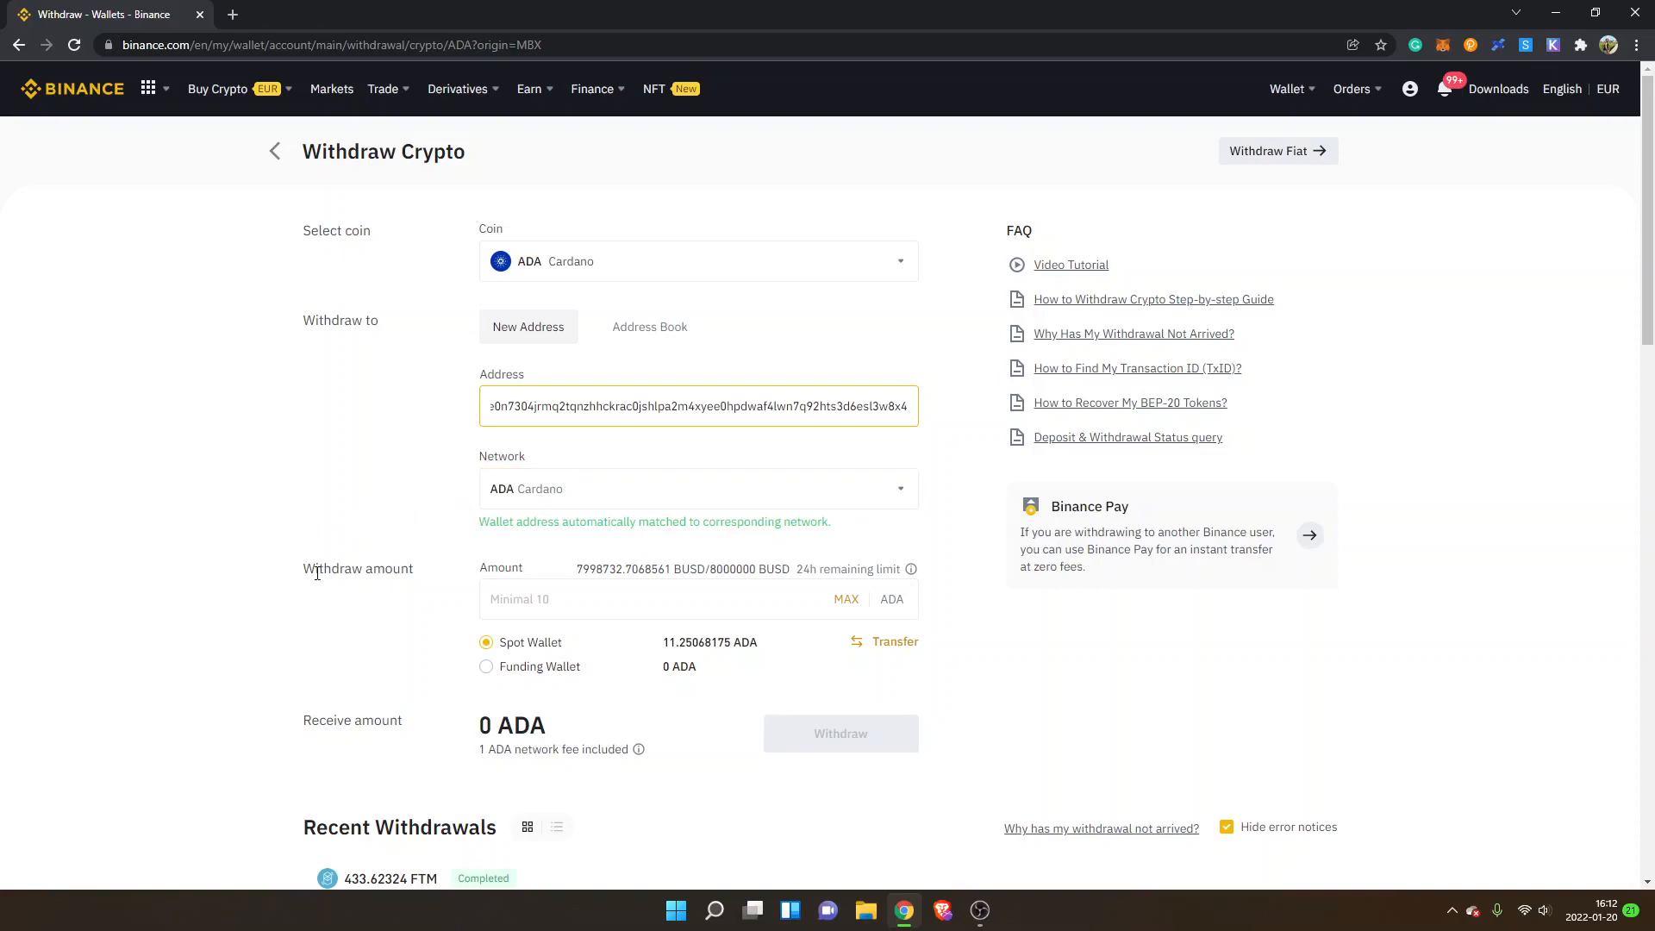
# Step: Fill the amount with the full 11.250681 ADA balance and scroll to Withdraw
pyautogui.click(697, 599)
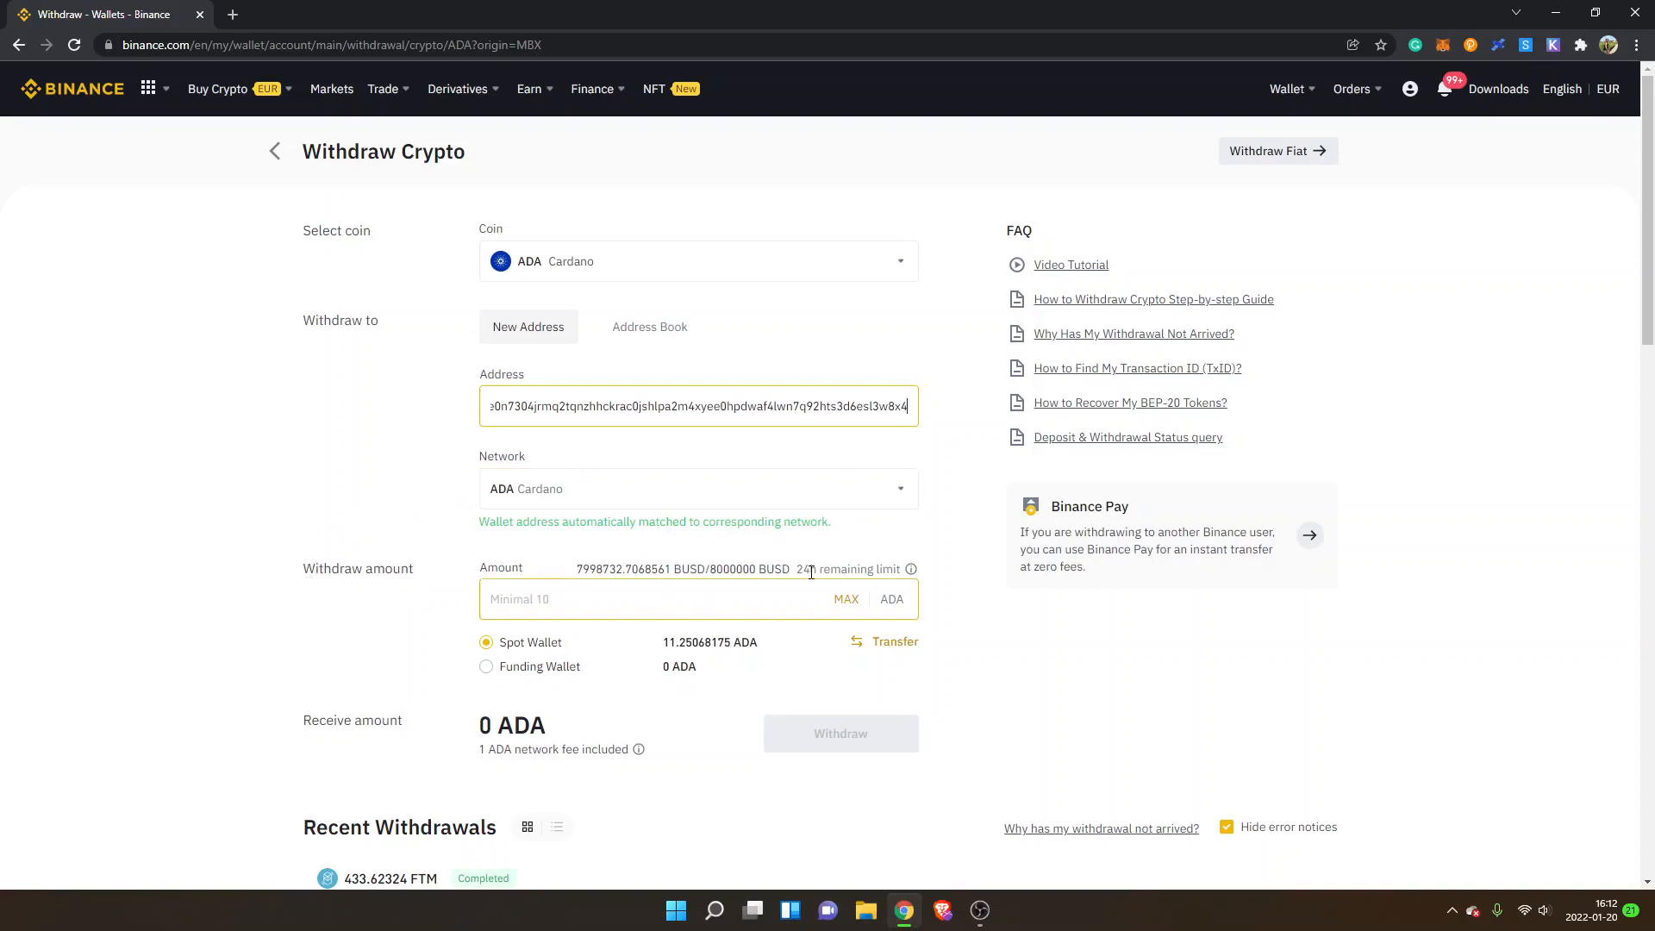
pyautogui.moveTo(846, 611)
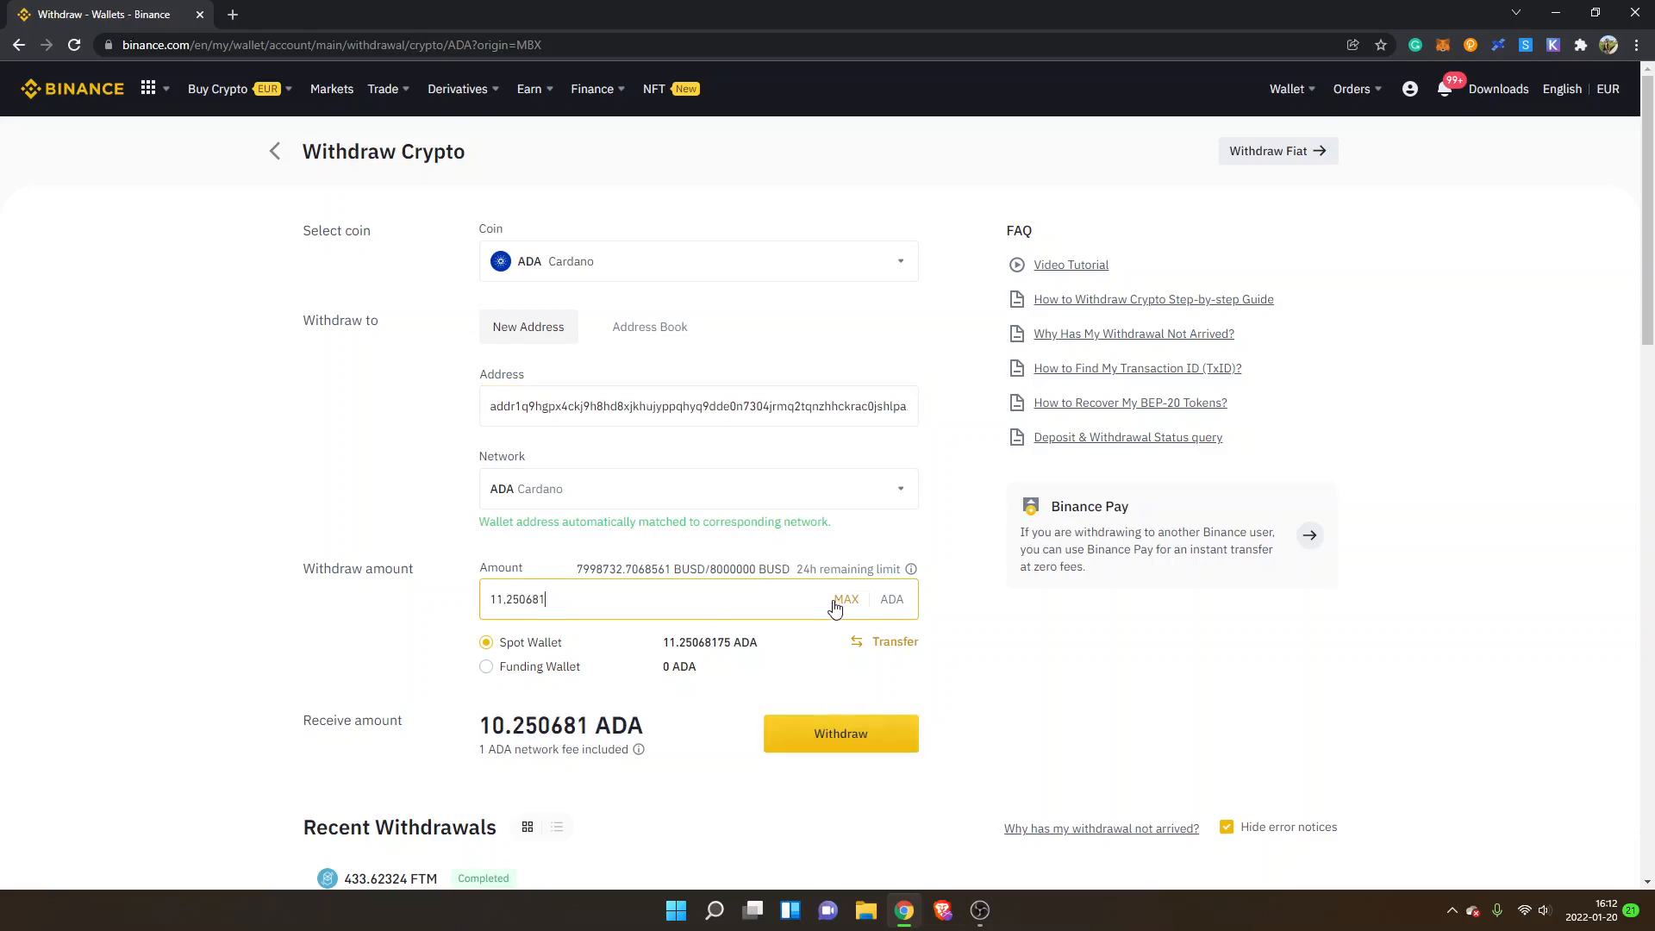
pyautogui.moveTo(299, 640)
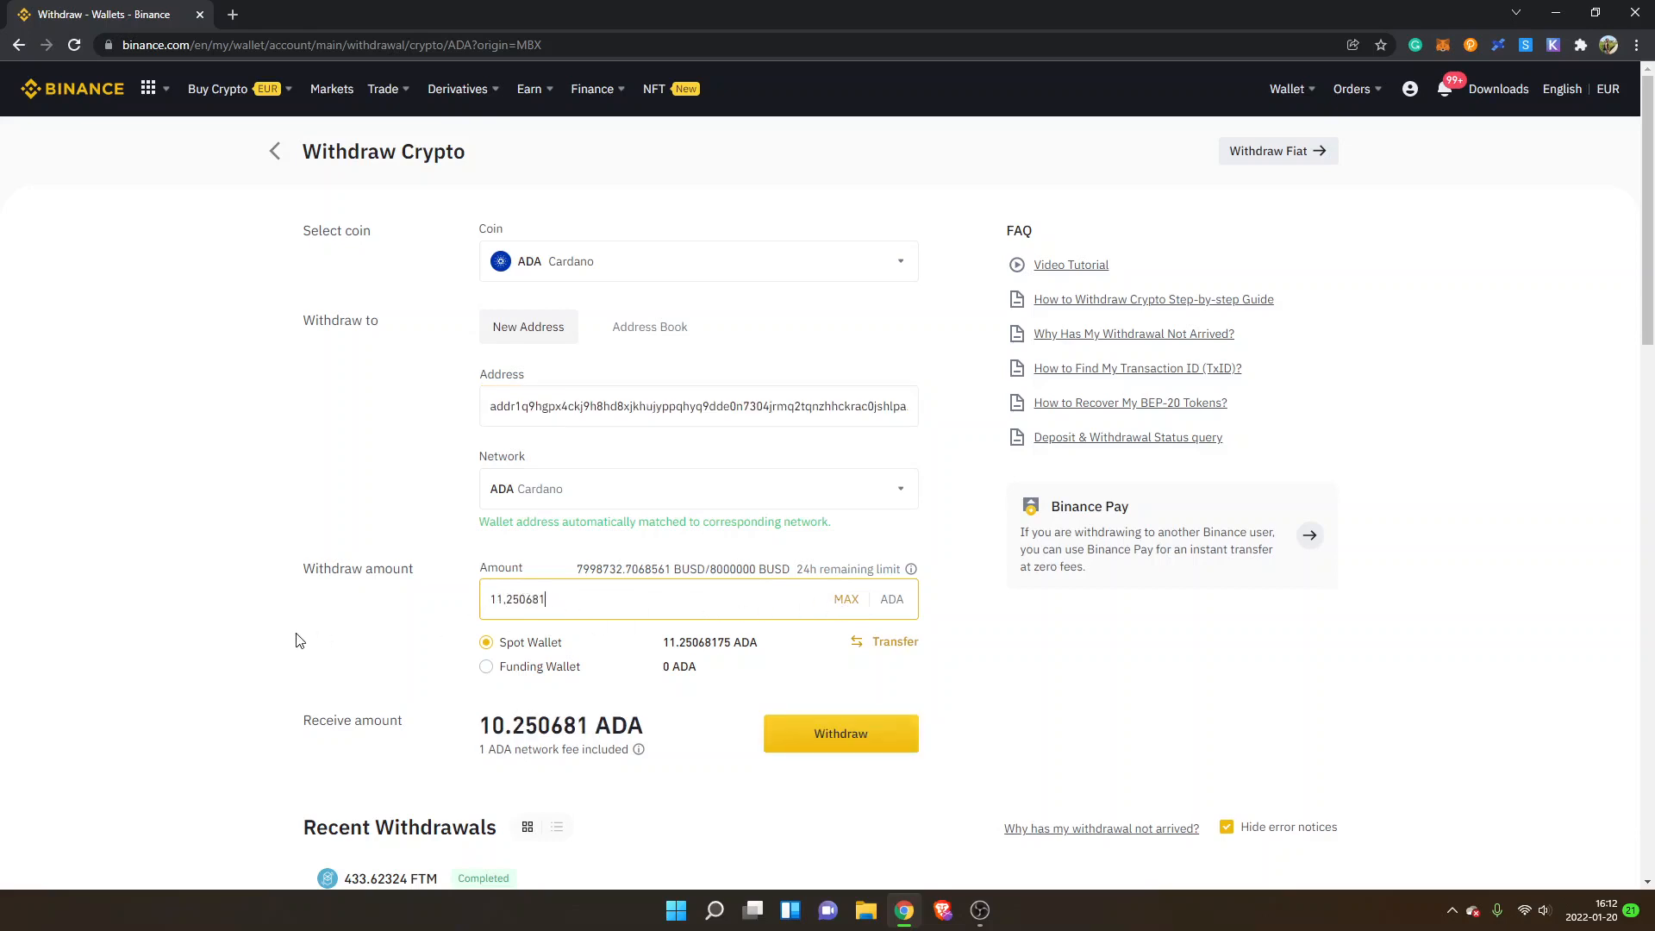
pyautogui.scroll(-3)
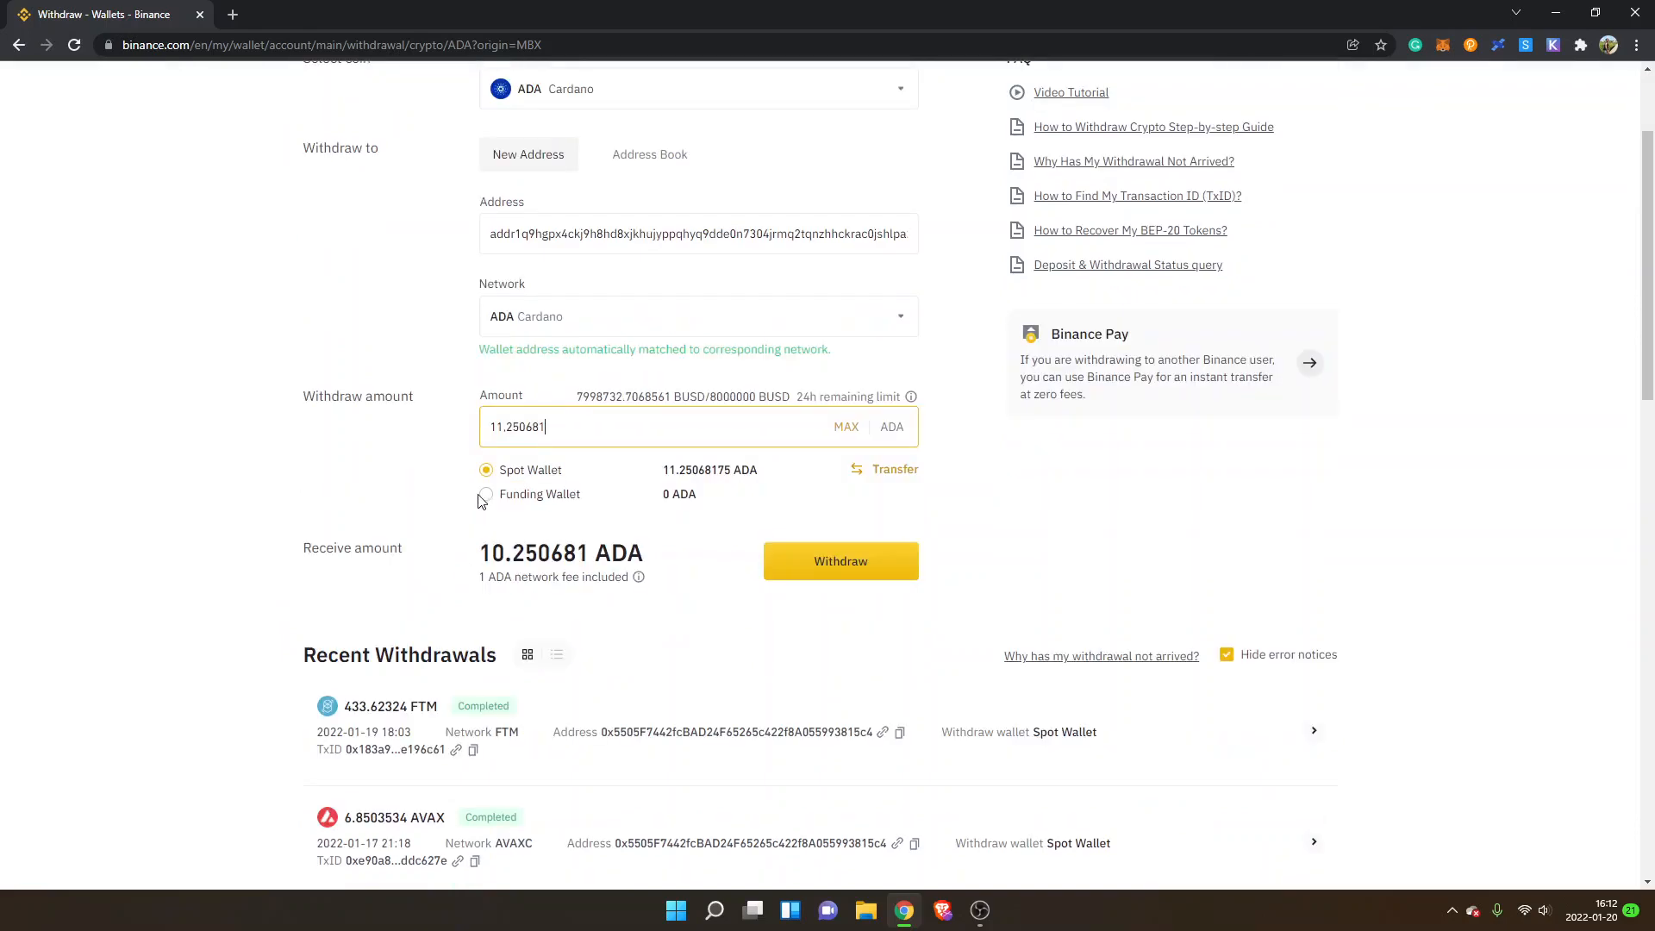
pyautogui.moveTo(404, 498)
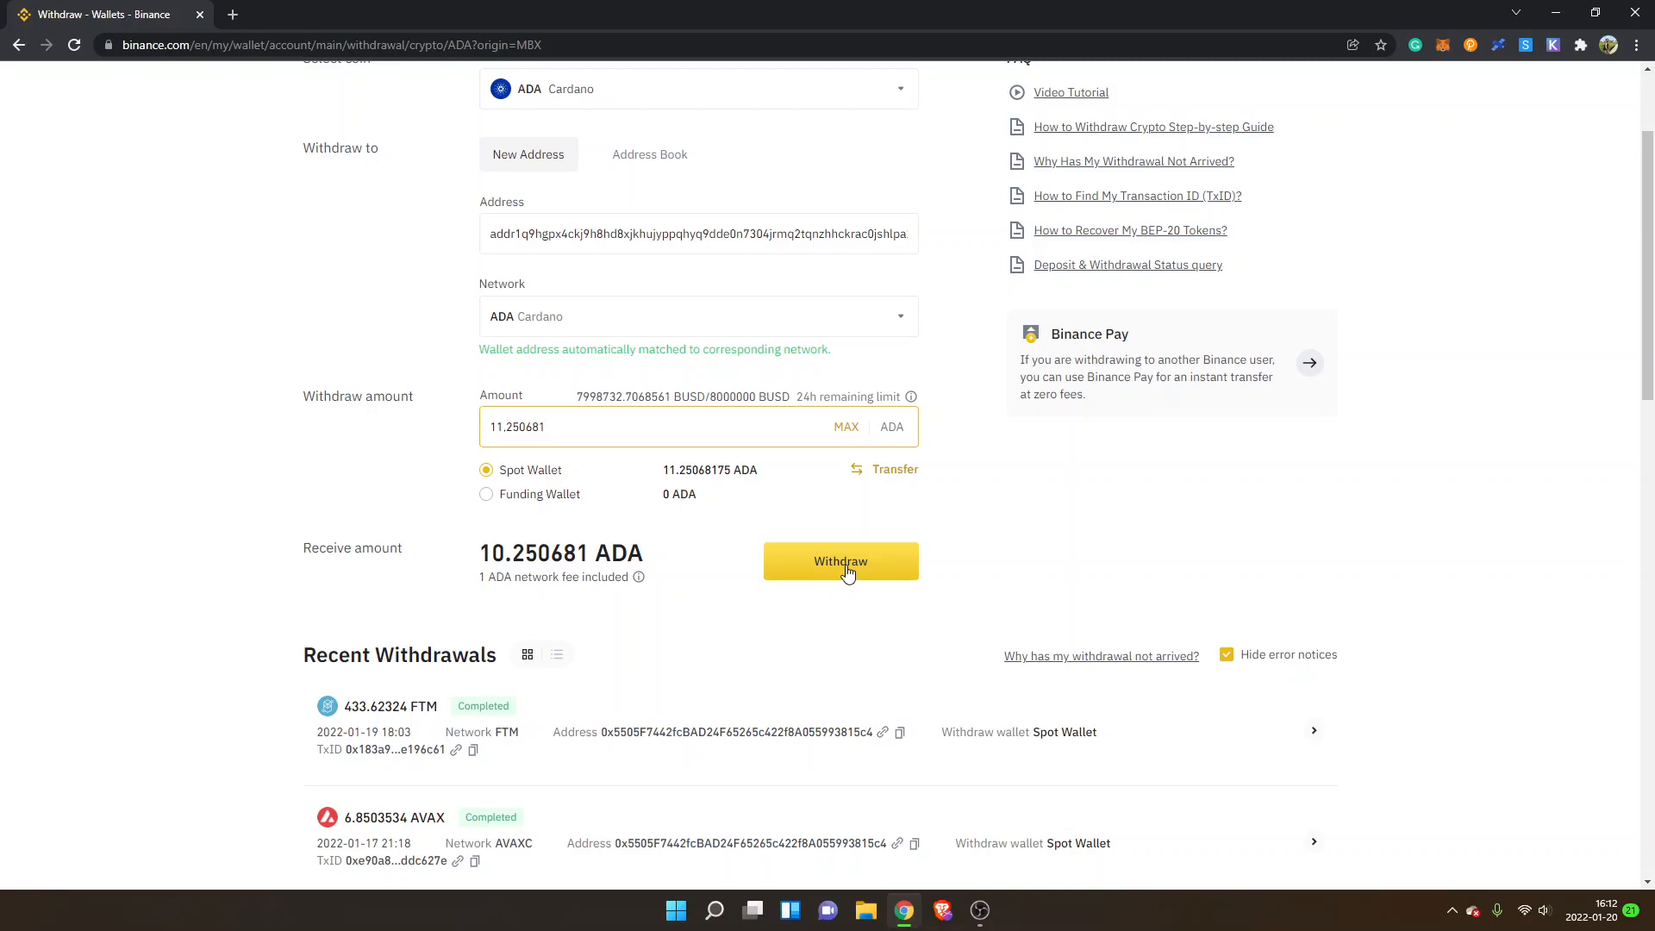
# Step: Submit the 10.250681 ADA withdrawal and dismiss the Awaiting Approval notice
pyautogui.click(839, 560)
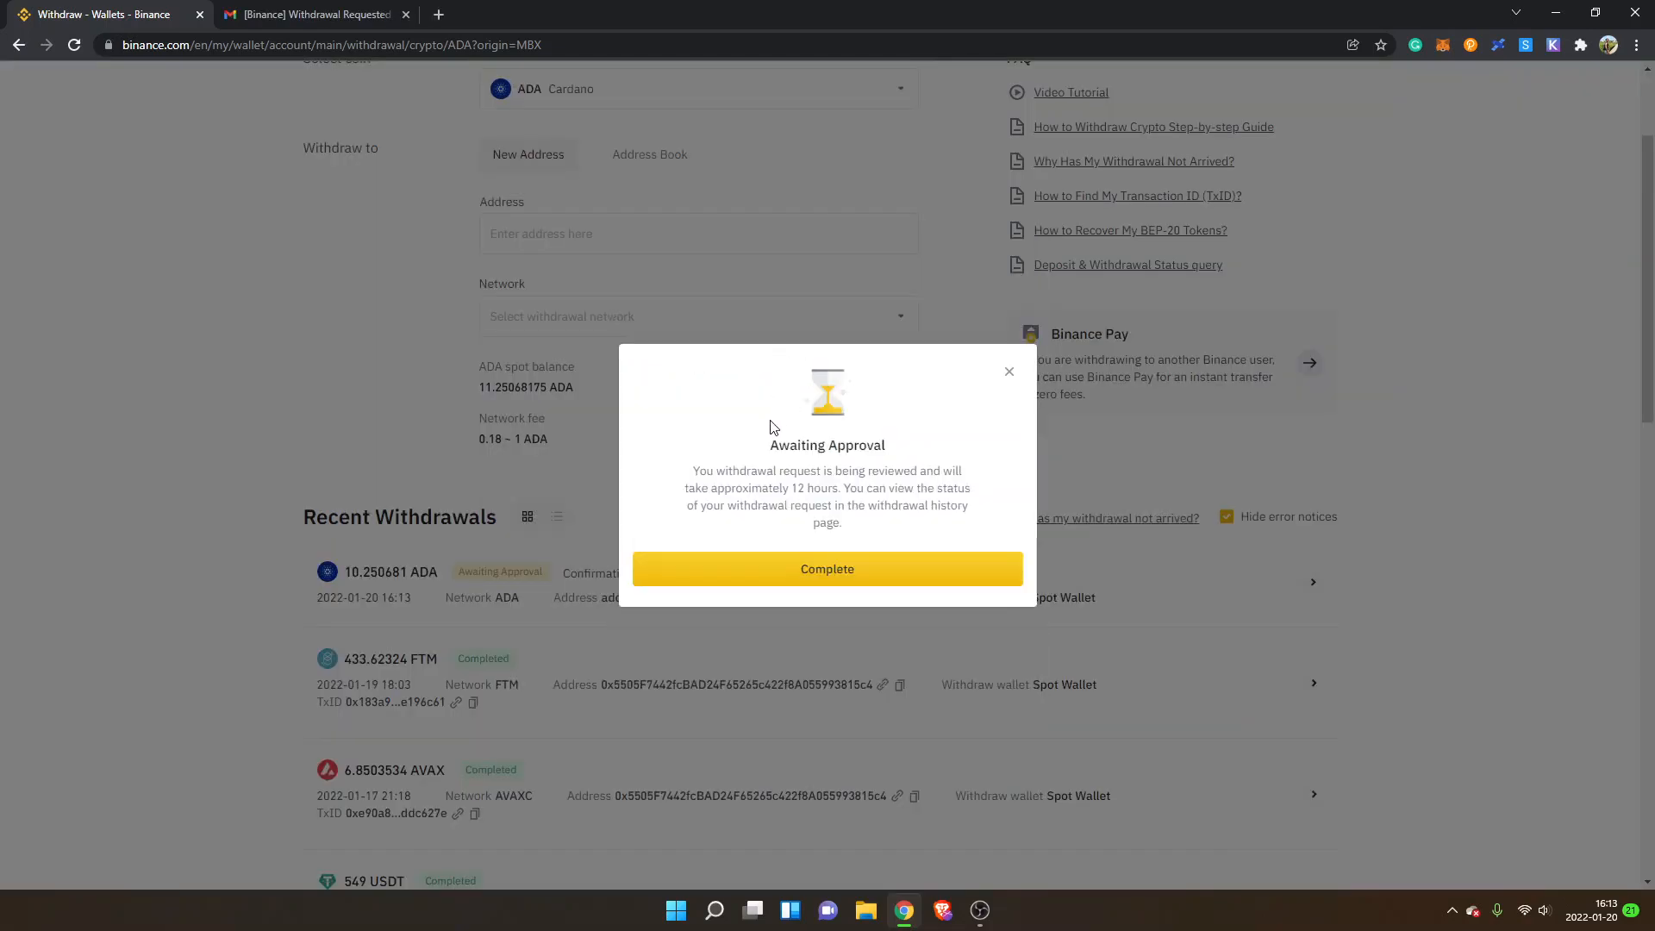
pyautogui.moveTo(785, 560)
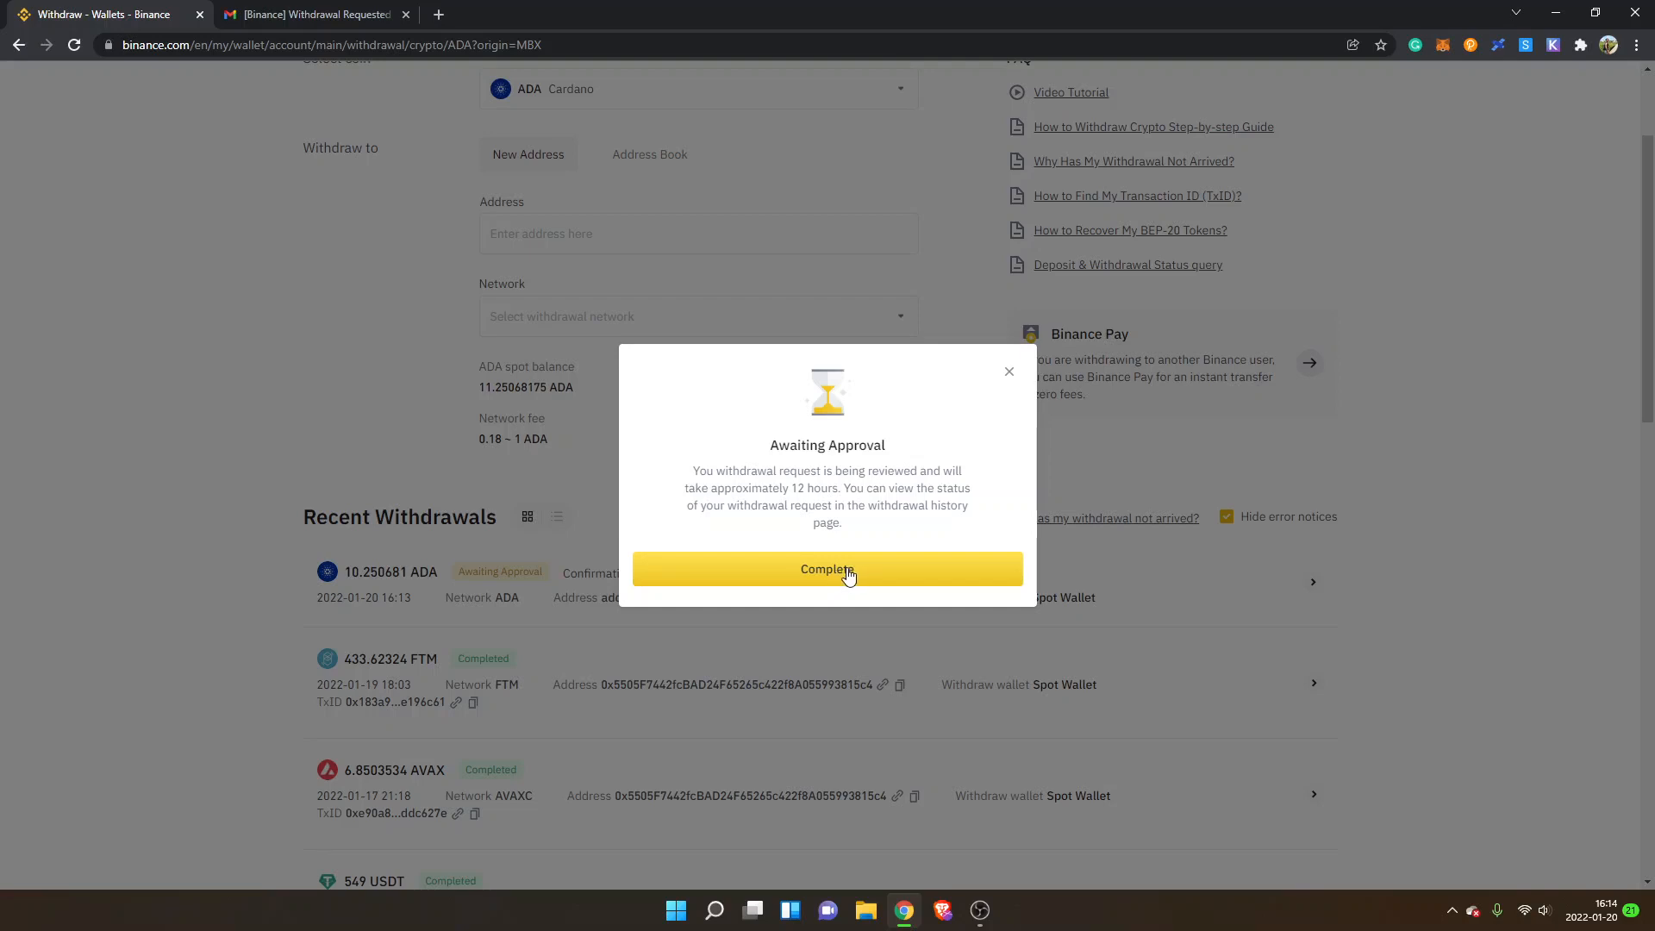
pyautogui.click(827, 569)
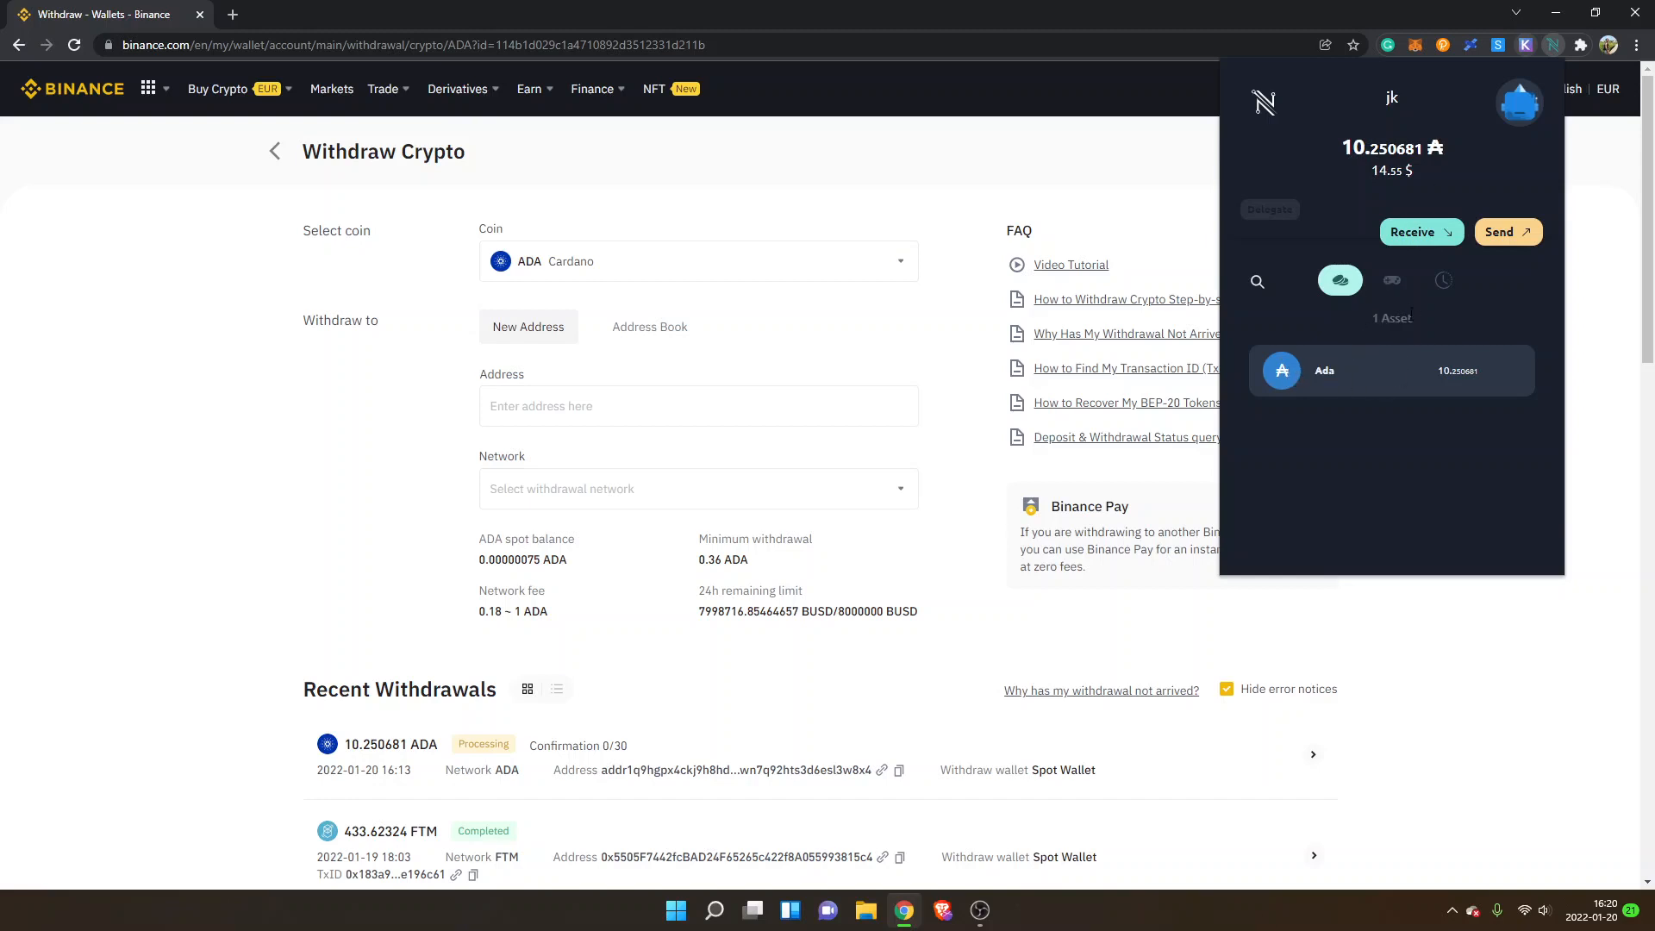
pyautogui.moveTo(1386, 470)
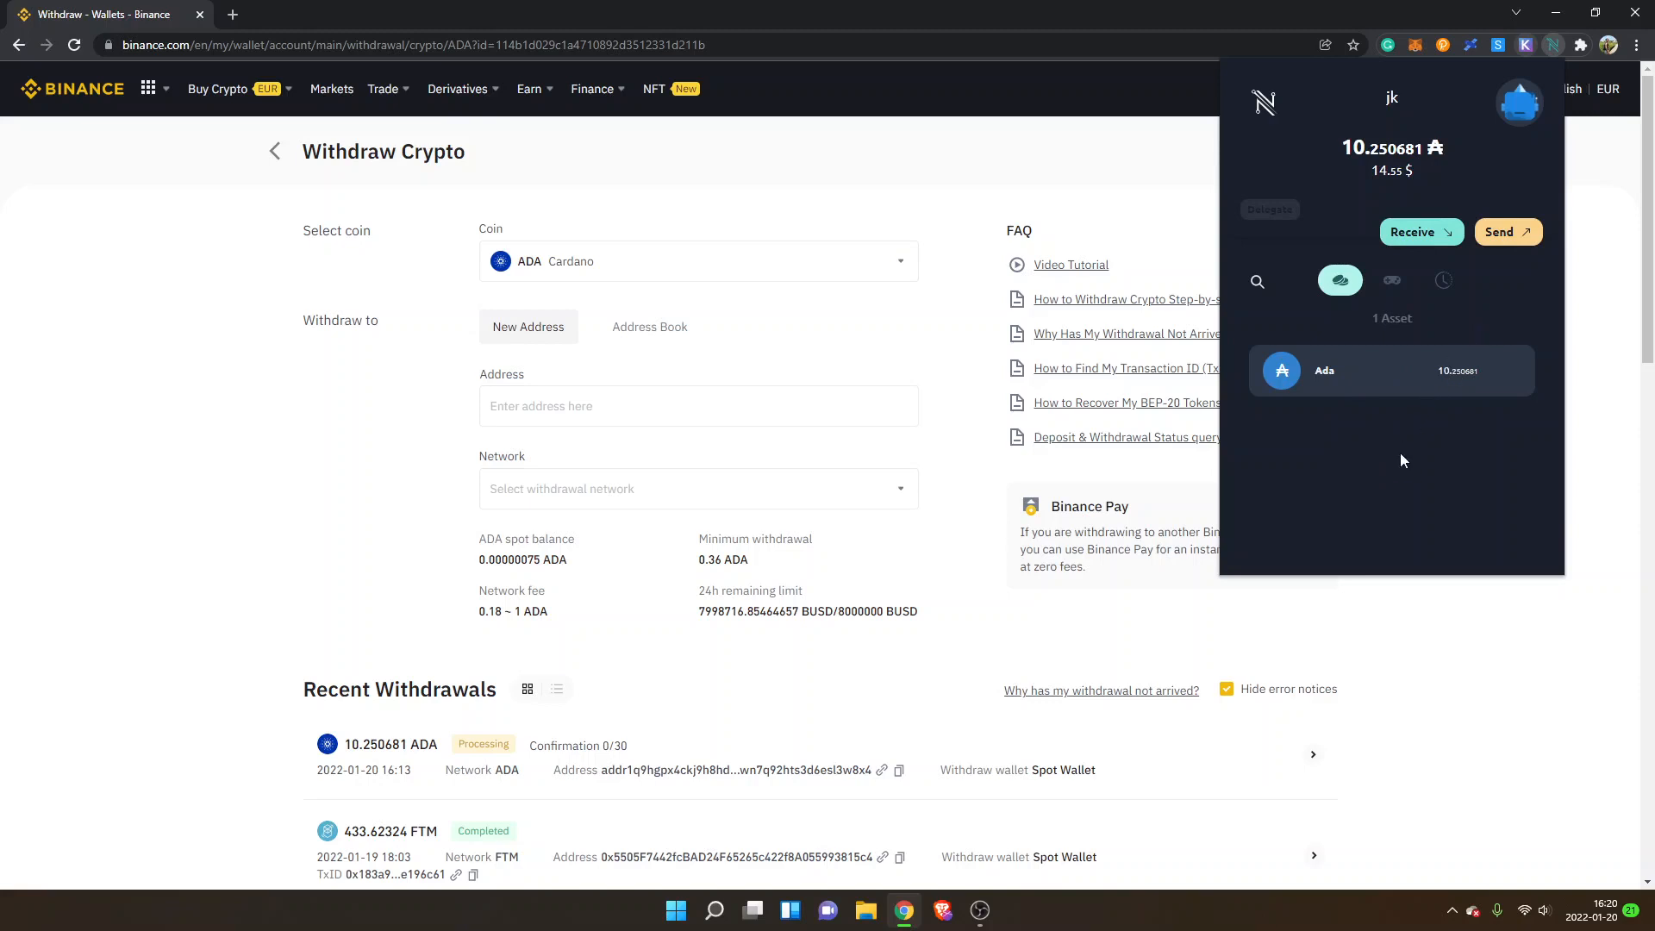
pyautogui.moveTo(953, 403)
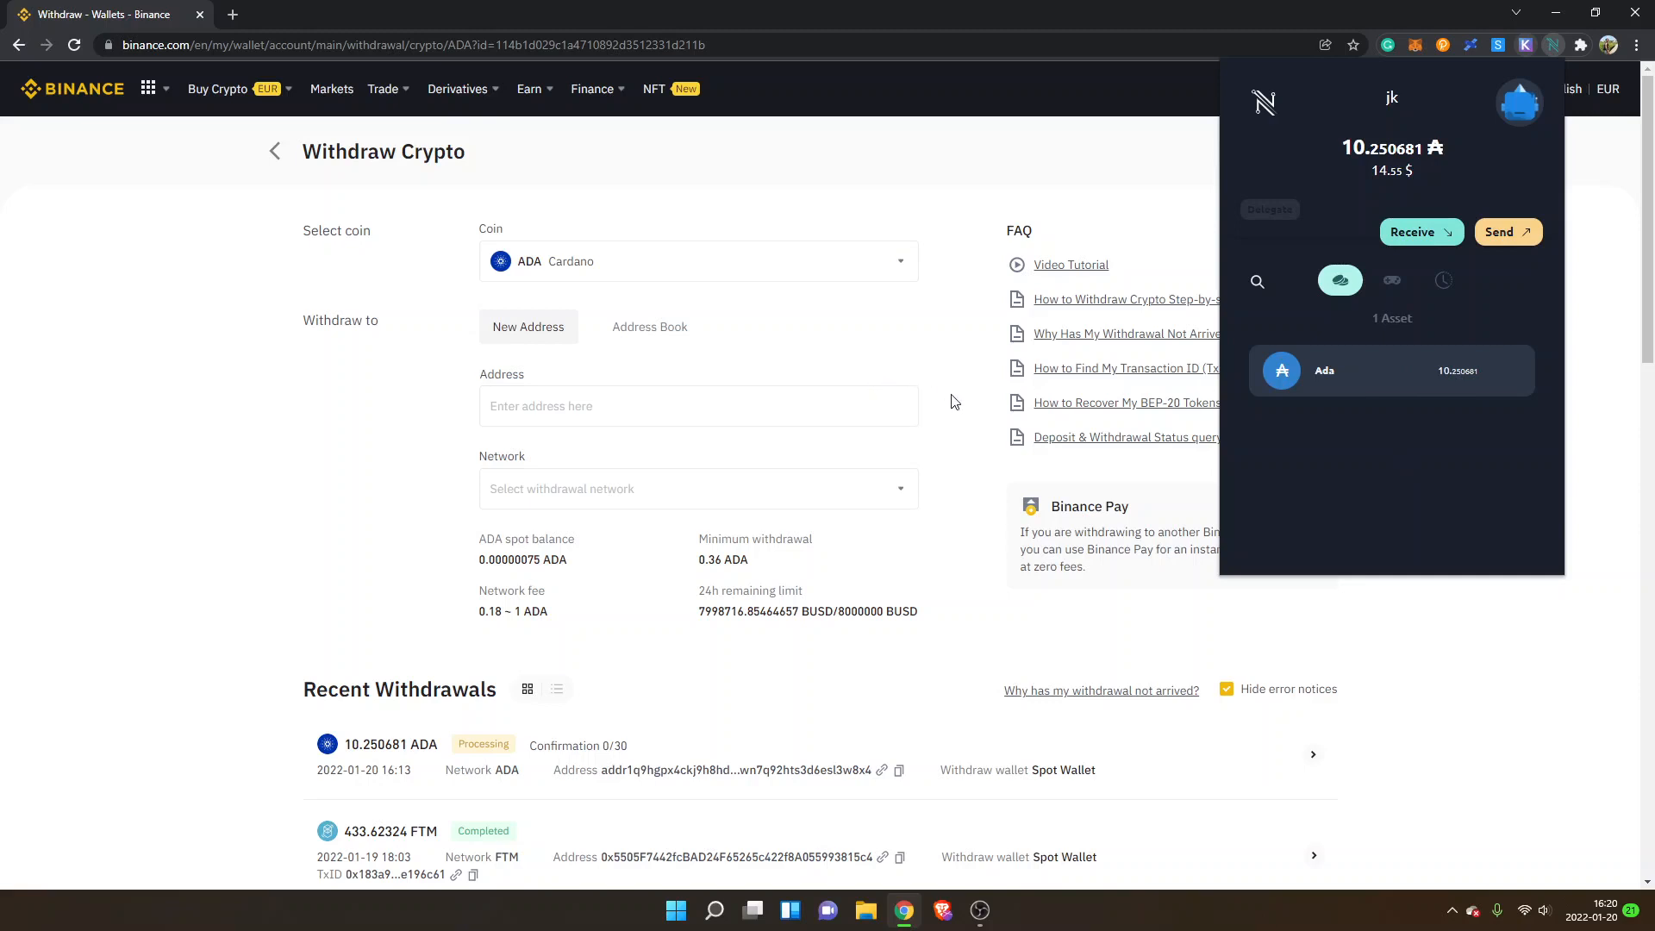